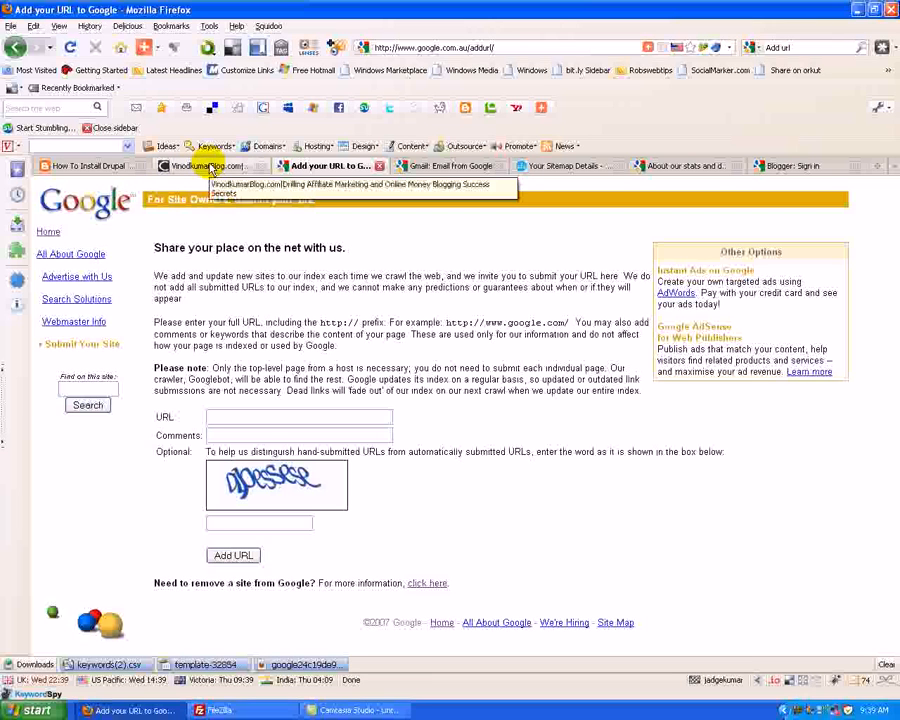
{"action": "mouse_move", "coordinate": [88, 166]}
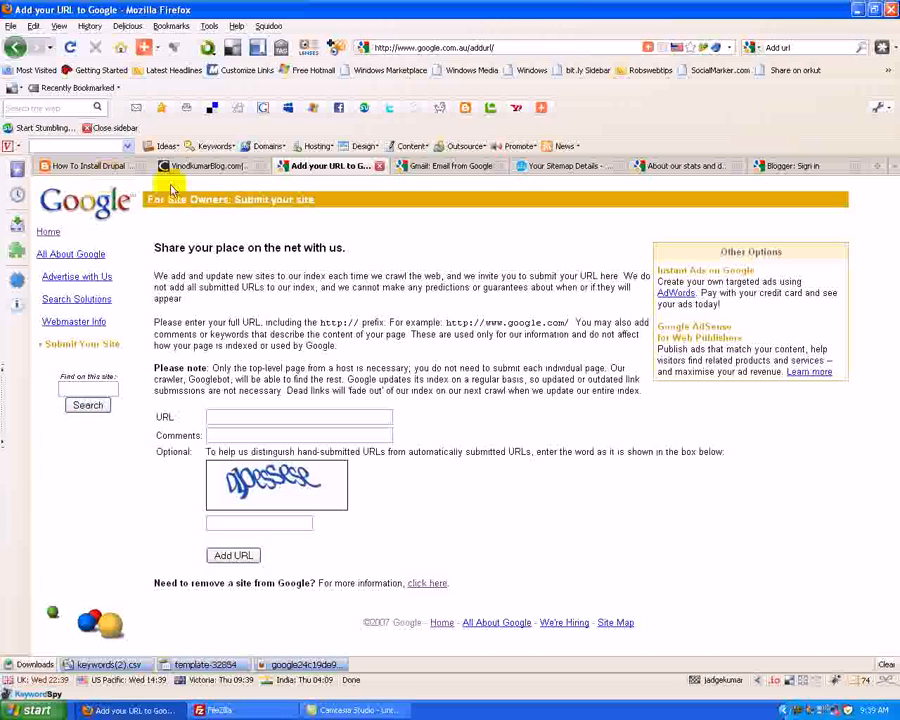
- View the VinodKumarBlog and the How To Install Drupal on WAMP blog tabs
{"action": "left_click", "coordinate": [204, 164]}
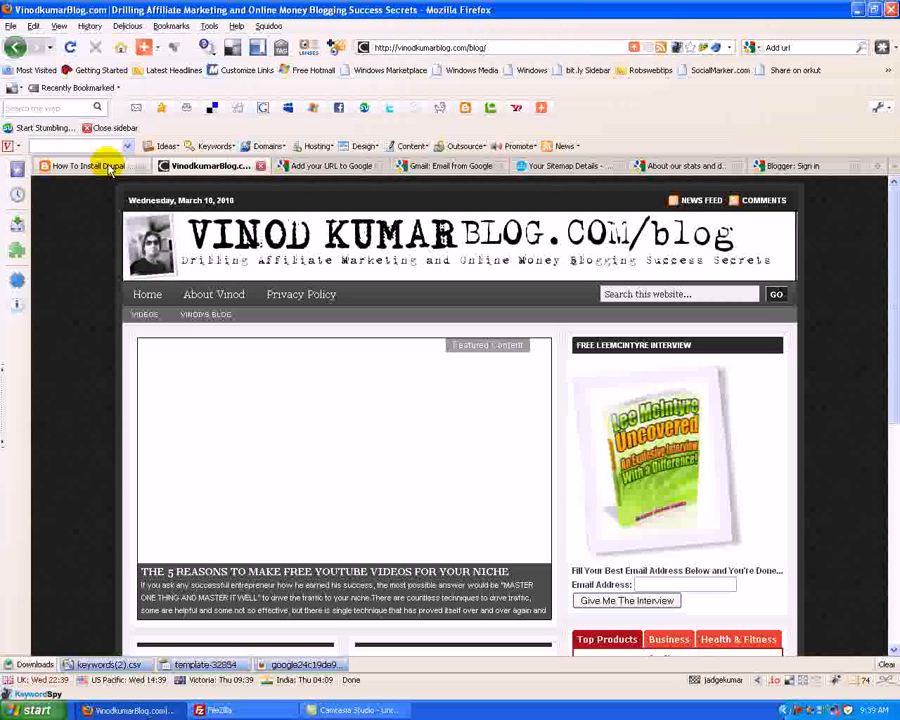
{"action": "left_click", "coordinate": [84, 164]}
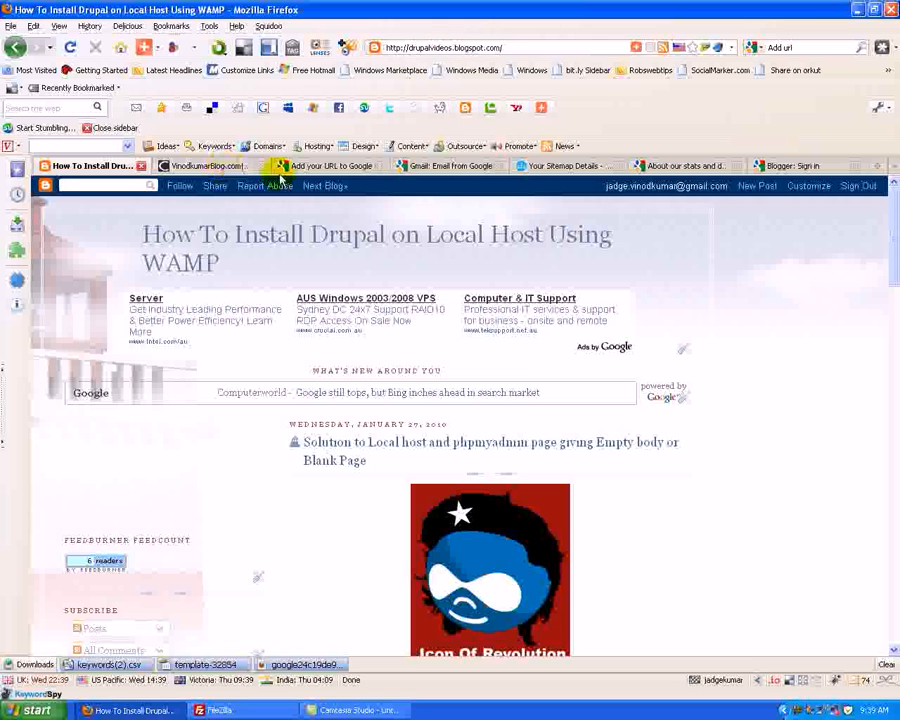
- From the 'Add url' search results, follow the 'Add your URL to Google' link
{"action": "left_click", "coordinate": [330, 164]}
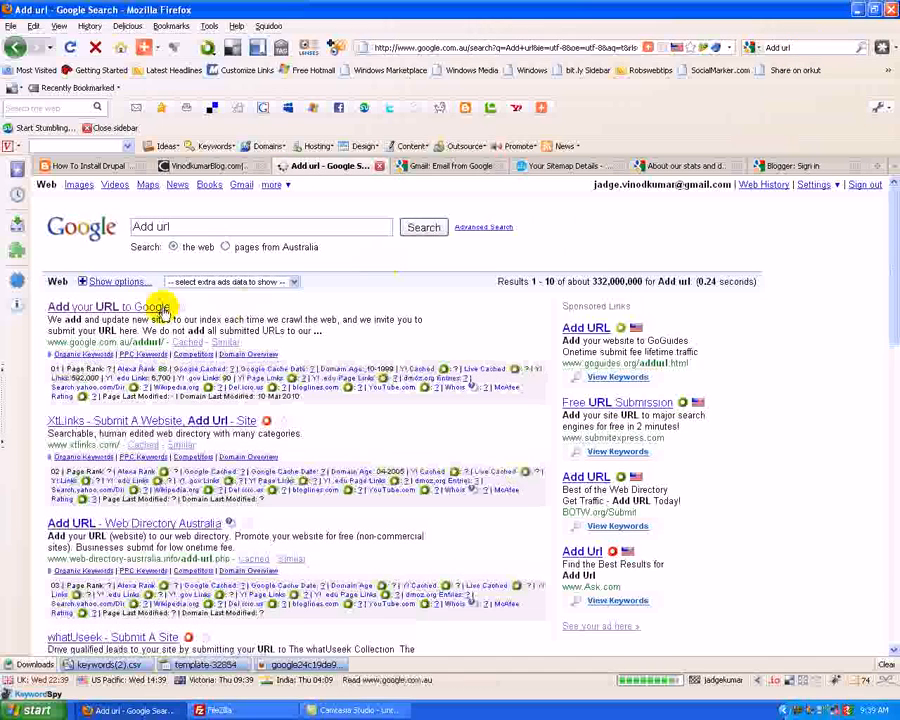
{"action": "left_click", "coordinate": [96, 306]}
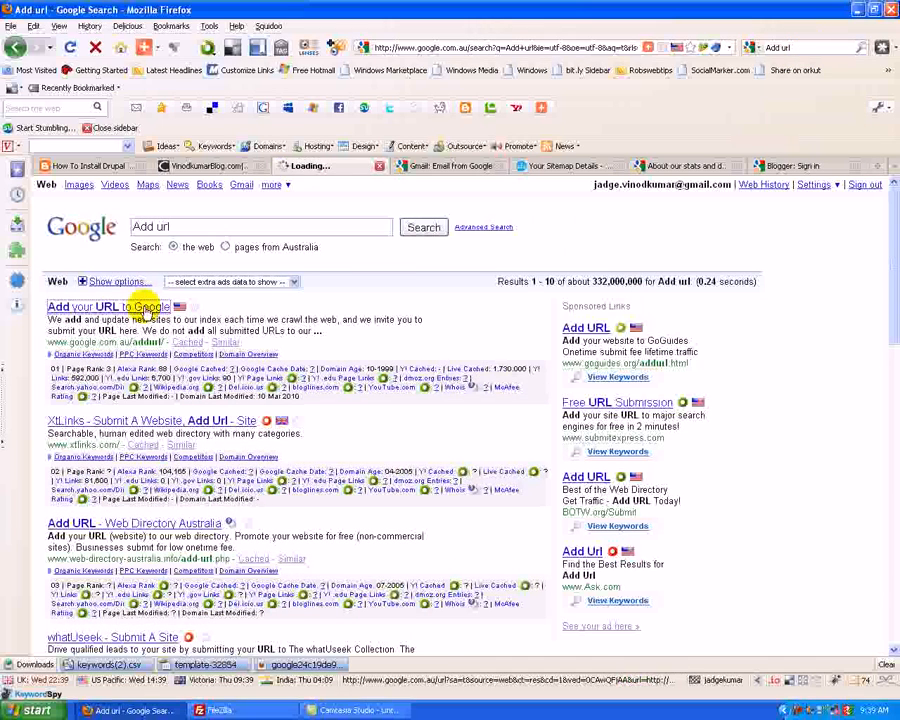
{"action": "left_click", "coordinate": [100, 308]}
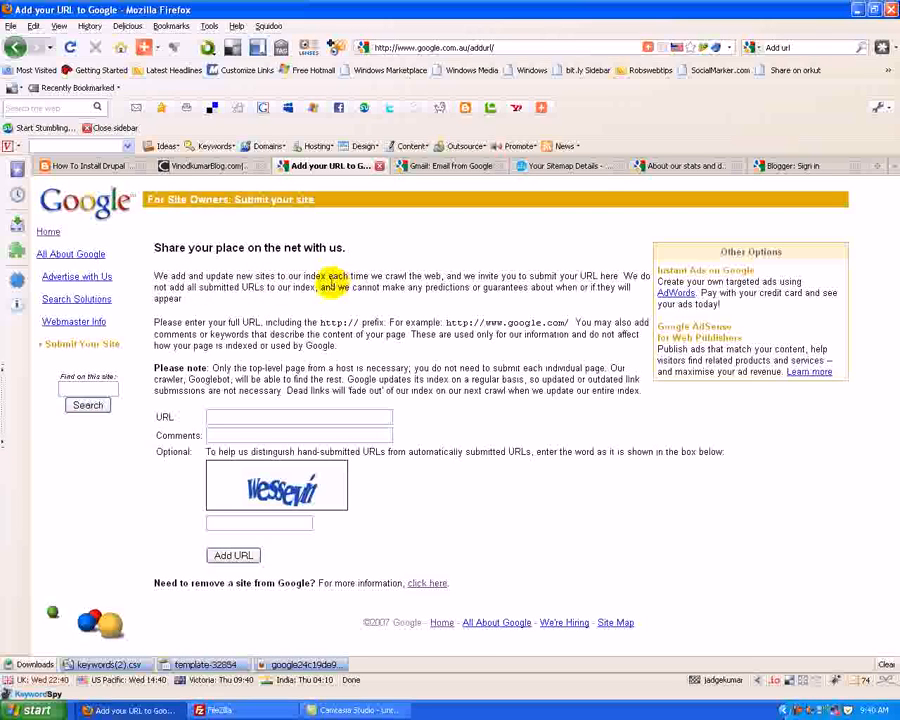
{"action": "mouse_move", "coordinate": [532, 296]}
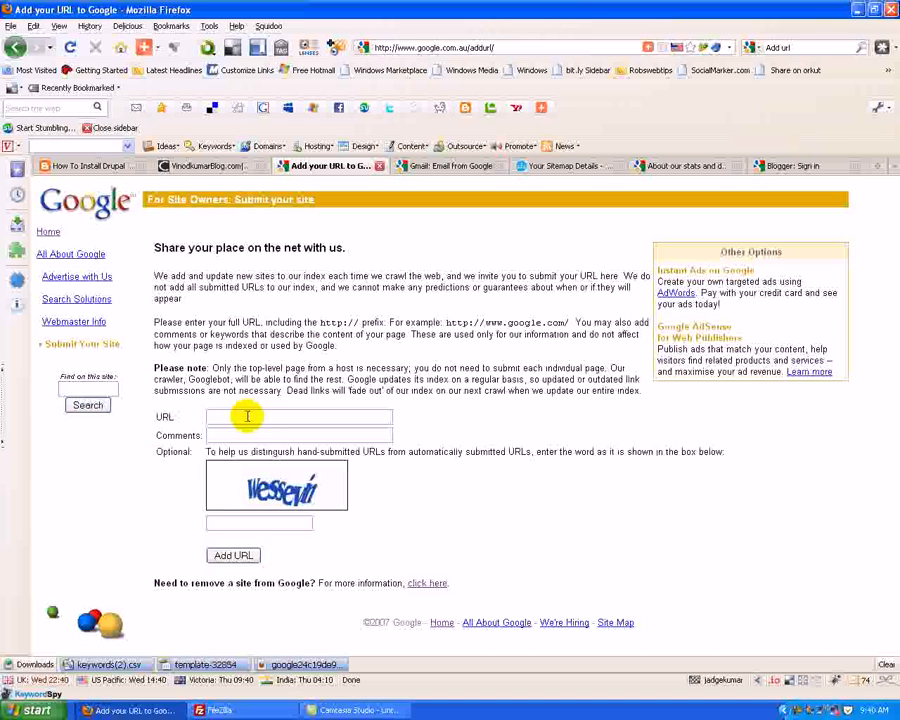
{"action": "left_click", "coordinate": [248, 418]}
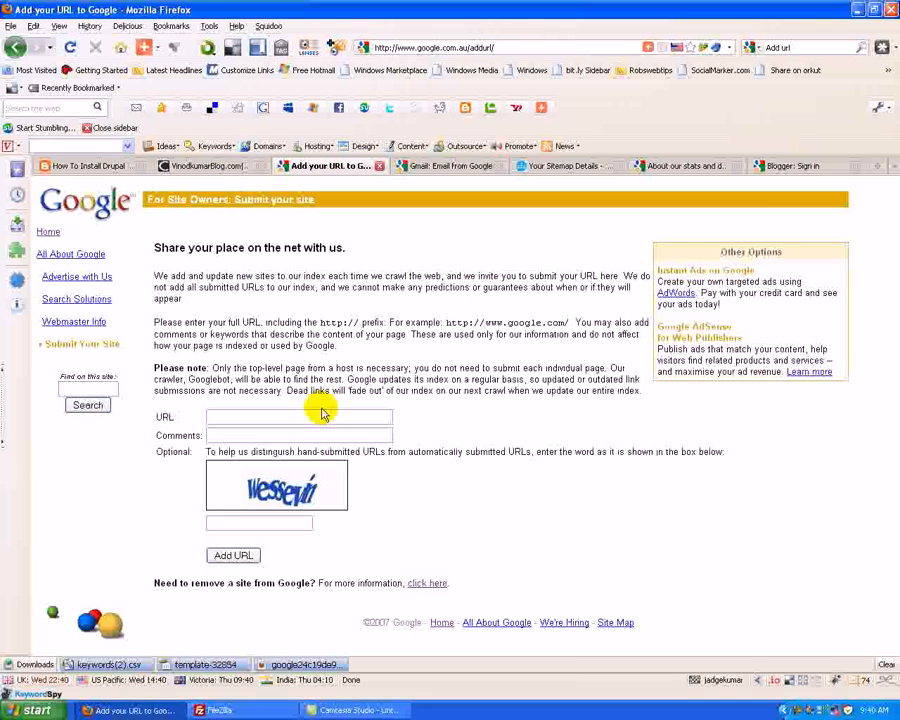
{"action": "type", "text": "http://drupalvideos.blogspot.com/"}
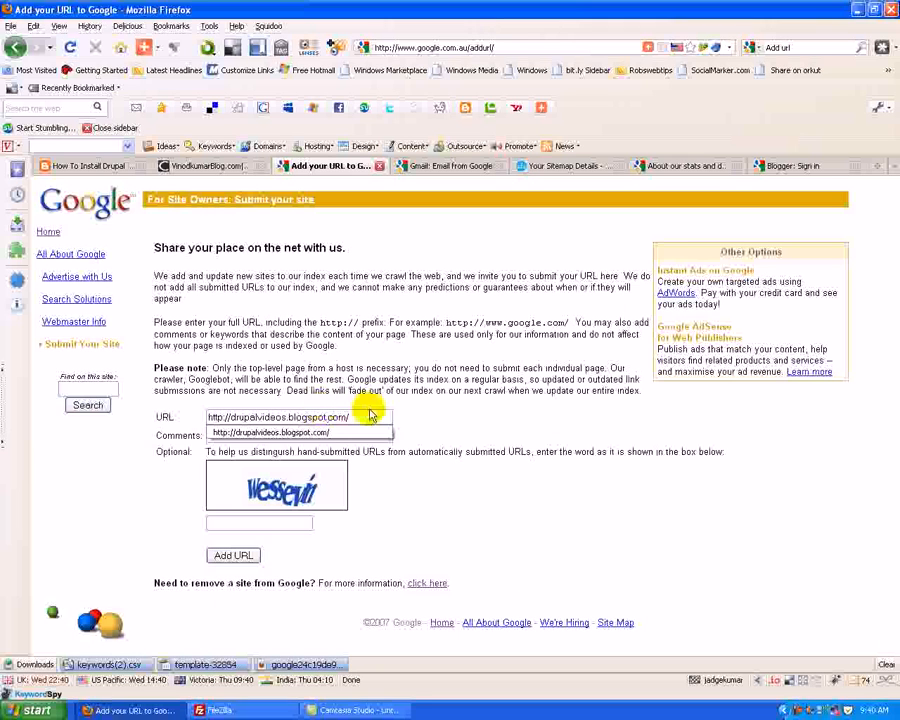
{"action": "left_click", "coordinate": [298, 436]}
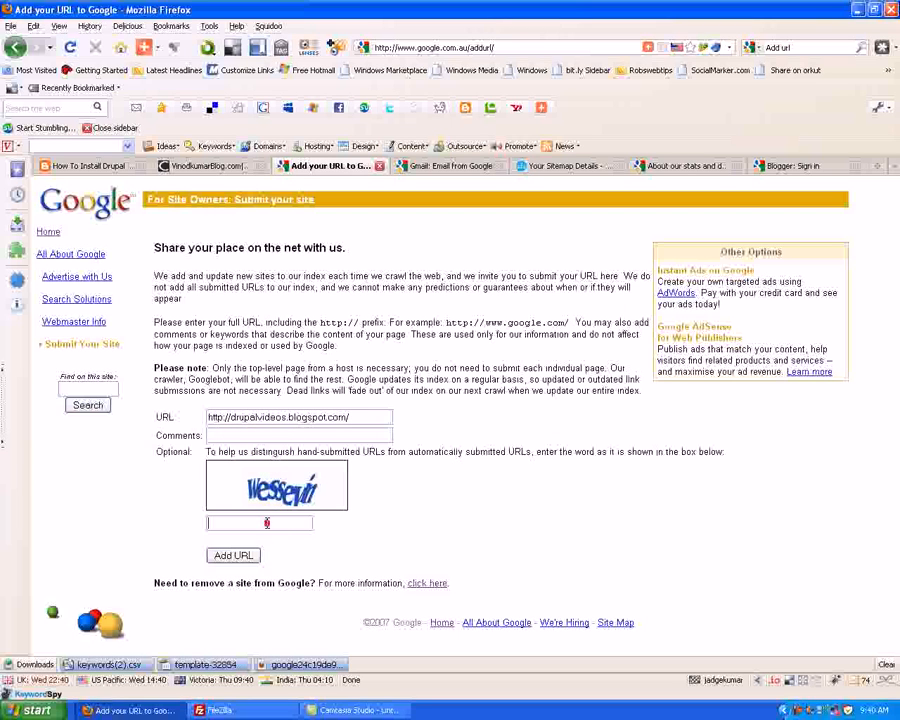
{"action": "type", "text": "w"}
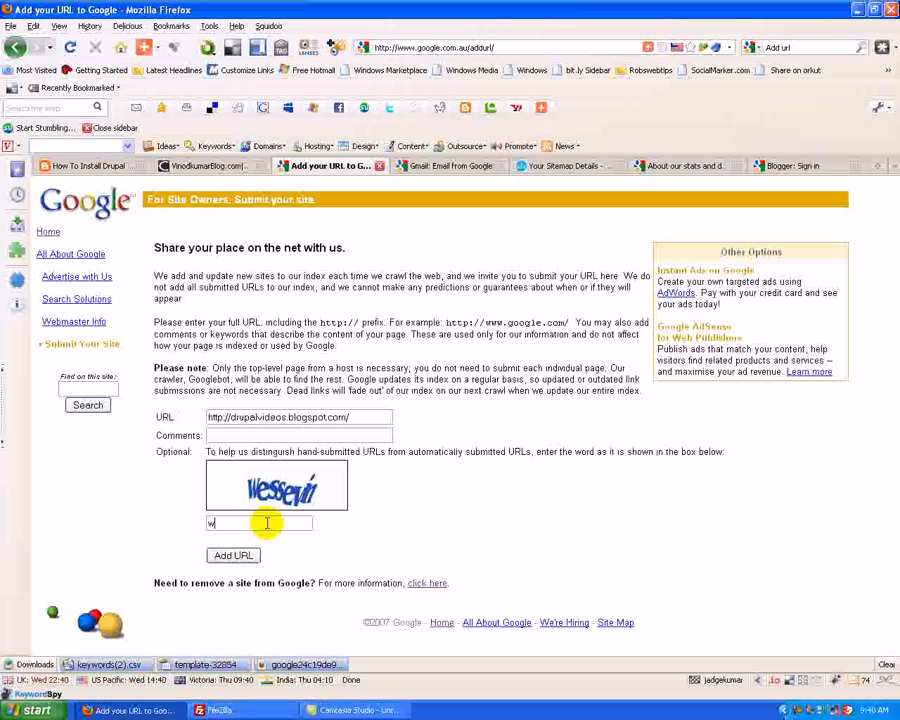
{"action": "type", "text": "esse"}
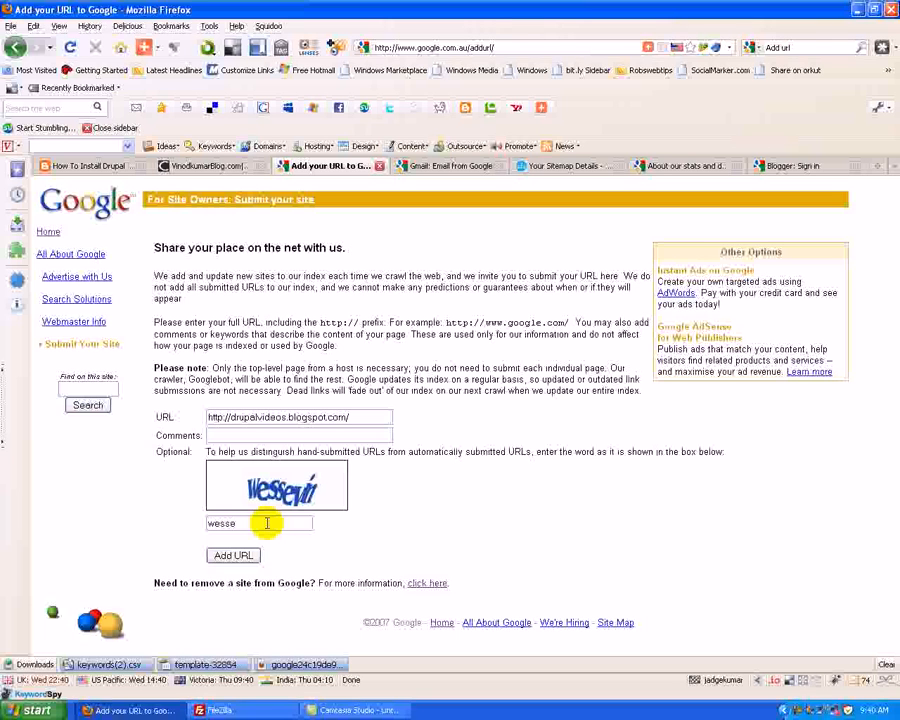
{"action": "type", "text": "vin"}
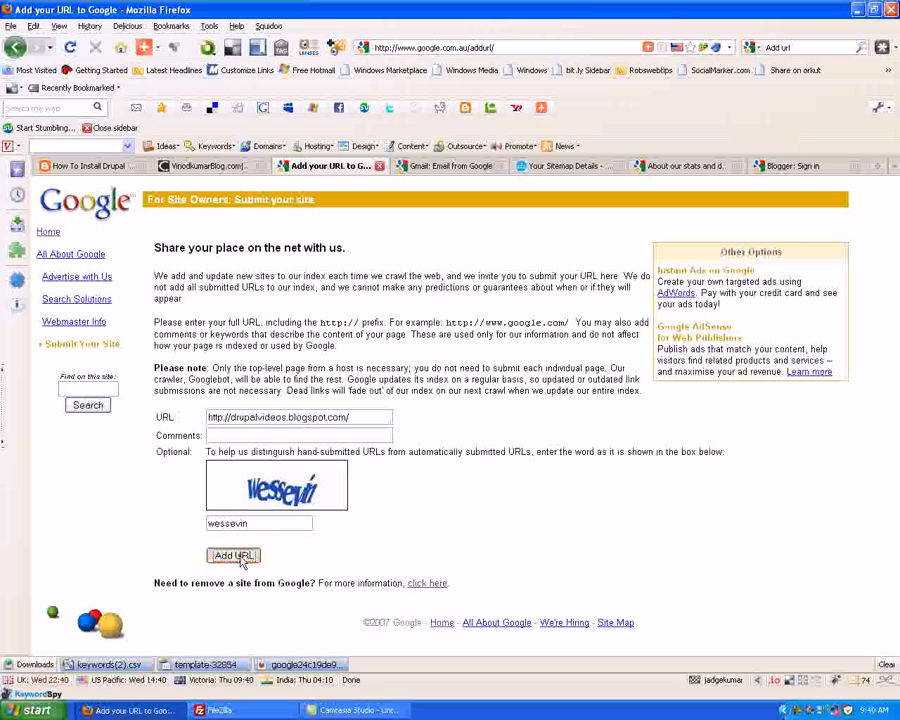
{"action": "left_click", "coordinate": [232, 556]}
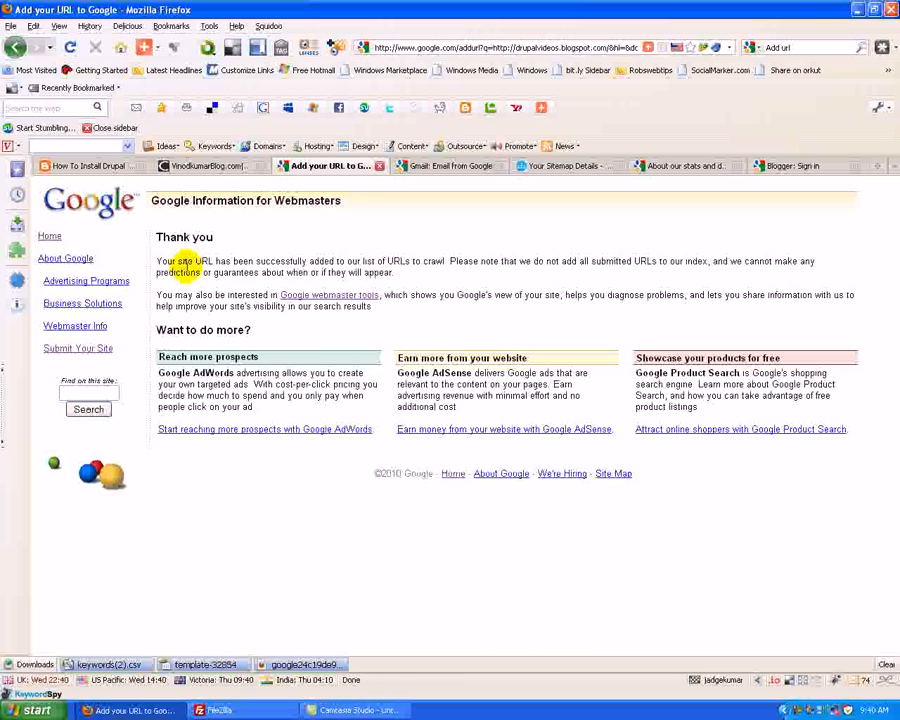
{"action": "mouse_move", "coordinate": [336, 284]}
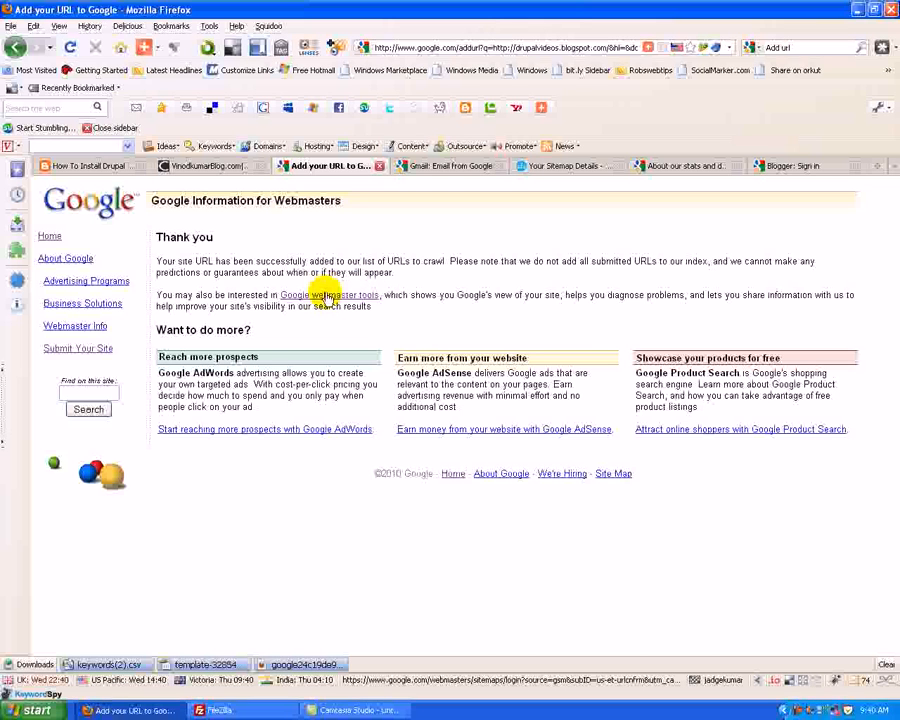
- Open the Google webmaster tools link from the thank-you page in a new tab
{"action": "right_click", "coordinate": [330, 296]}
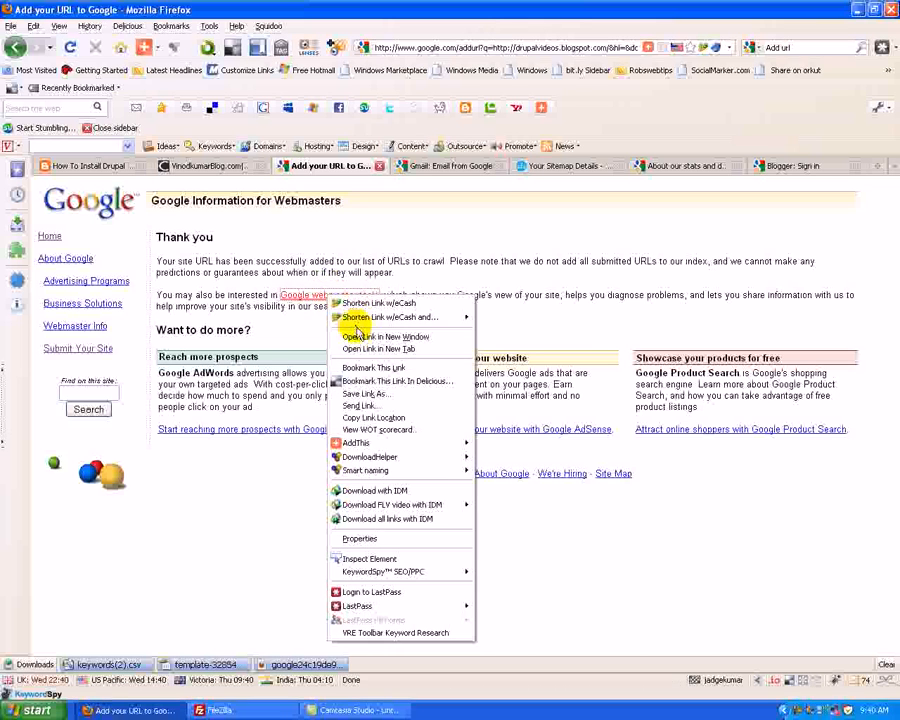
{"action": "left_click", "coordinate": [362, 348]}
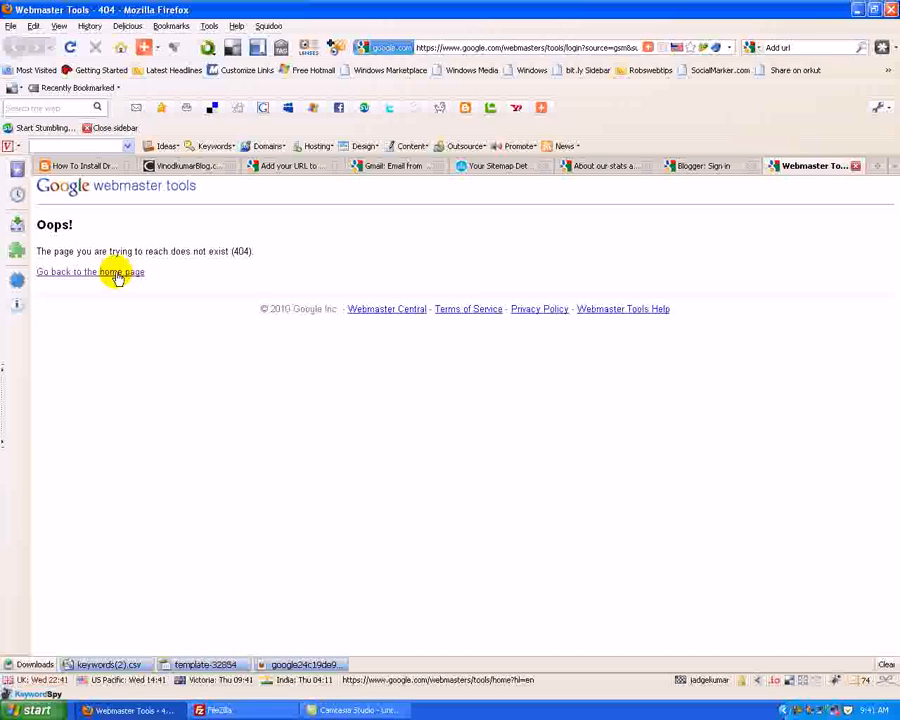
- Leave the 404 page via 'Go back to the home page' and land on Webmaster Tools Home
{"action": "left_click", "coordinate": [90, 272]}
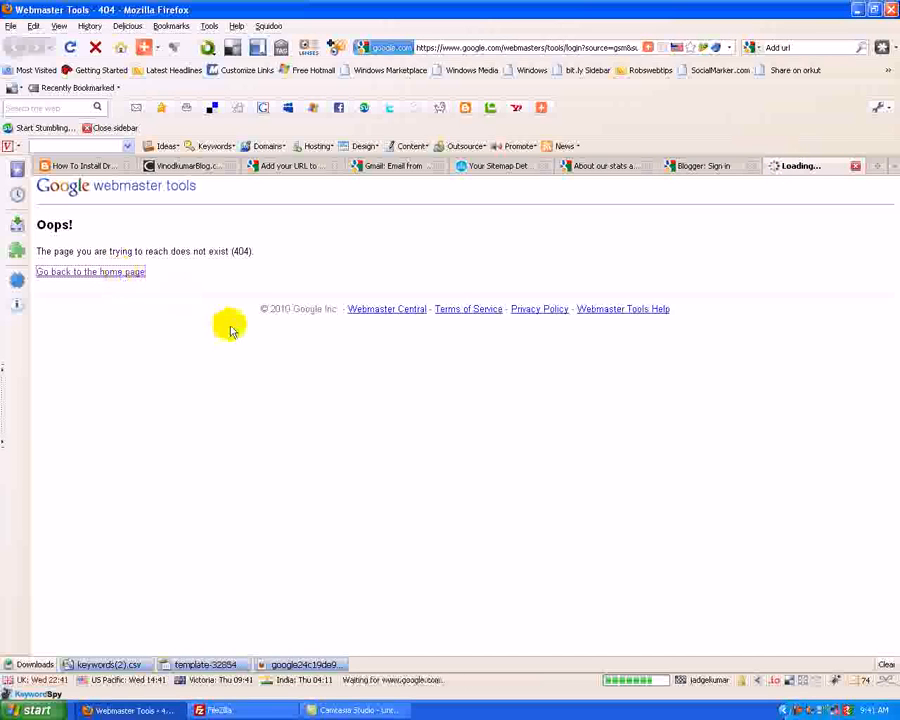
{"action": "left_click", "coordinate": [90, 272]}
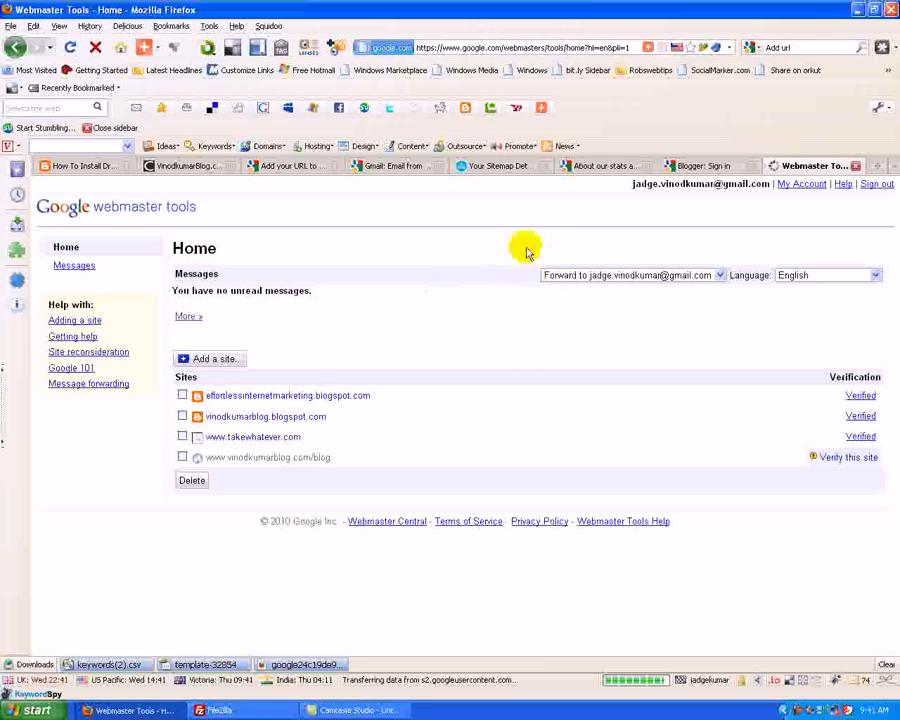
{"action": "left_click", "coordinate": [710, 164]}
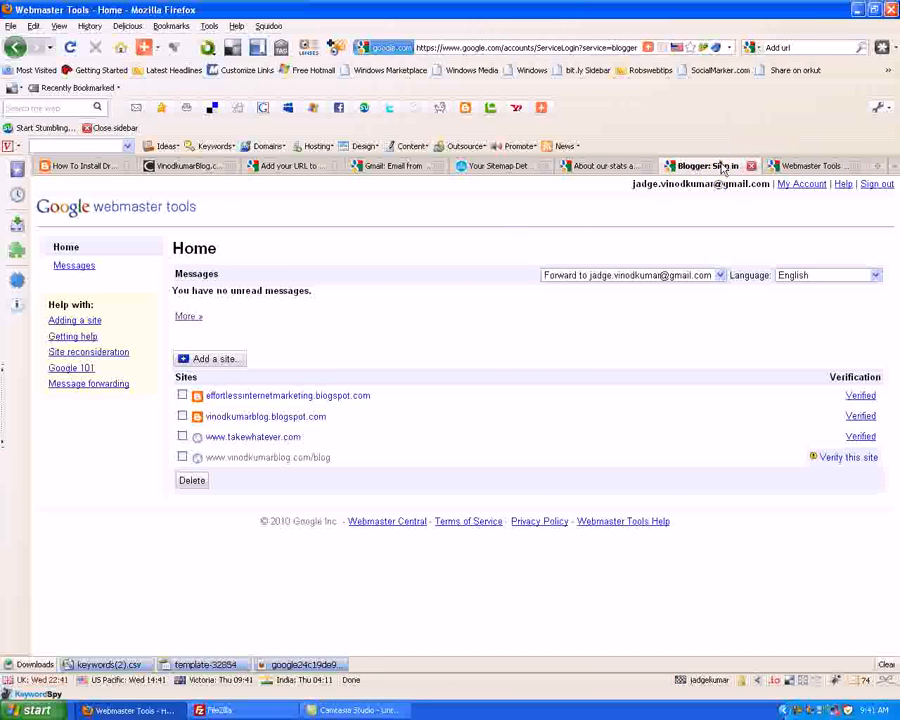
{"action": "left_click", "coordinate": [810, 166]}
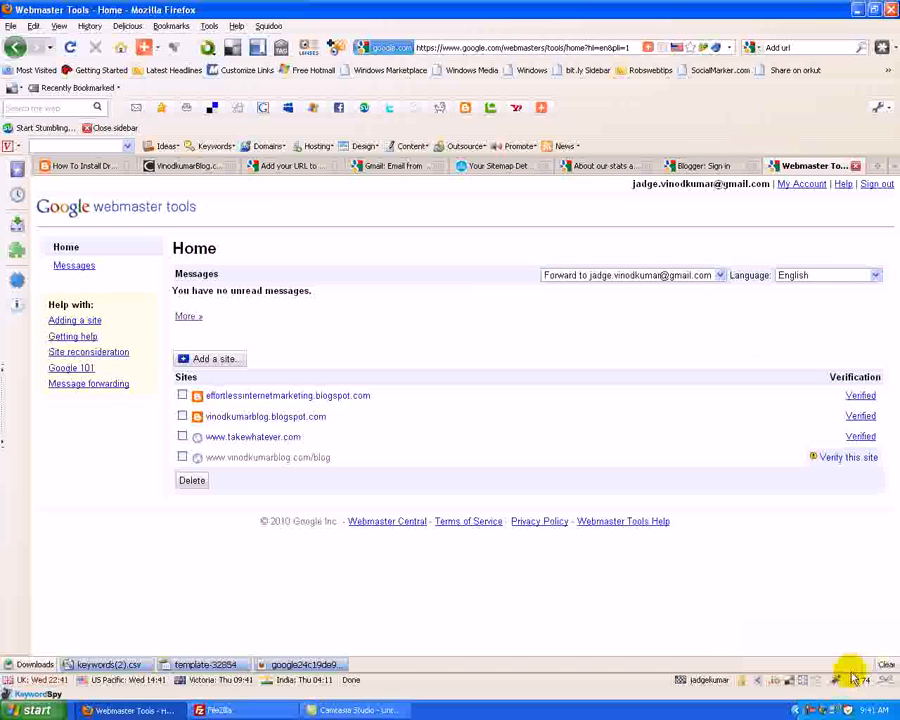
{"action": "mouse_move", "coordinate": [728, 236]}
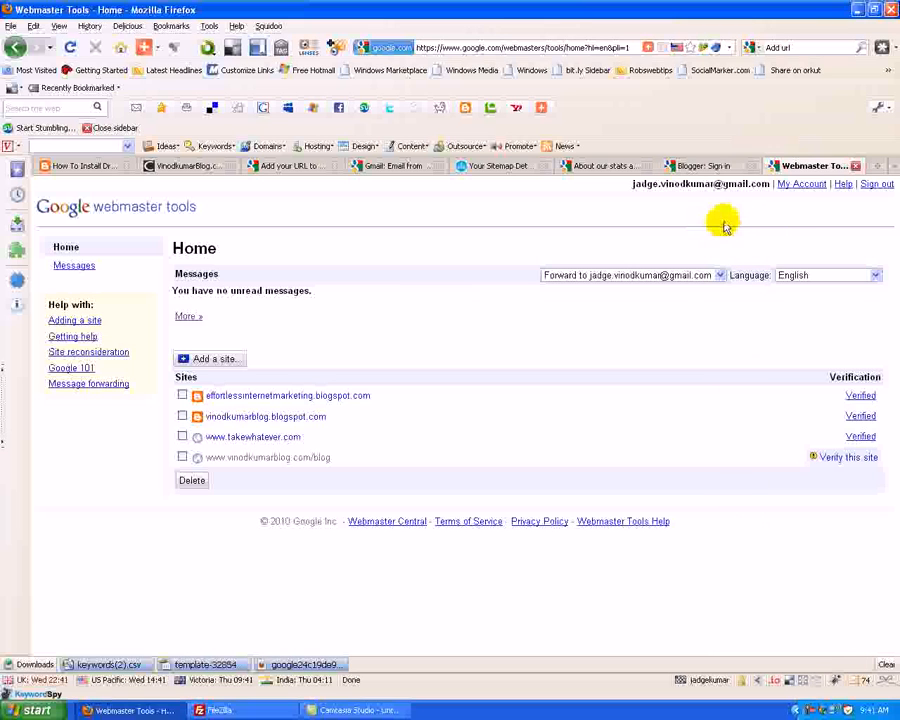
{"action": "mouse_move", "coordinate": [740, 212]}
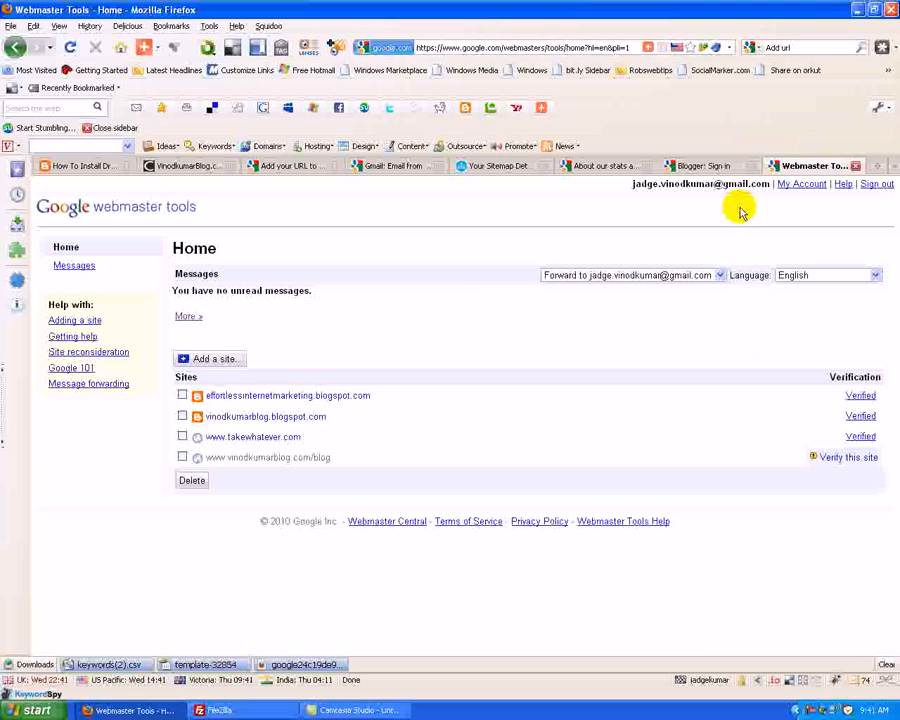
{"action": "mouse_move", "coordinate": [520, 248]}
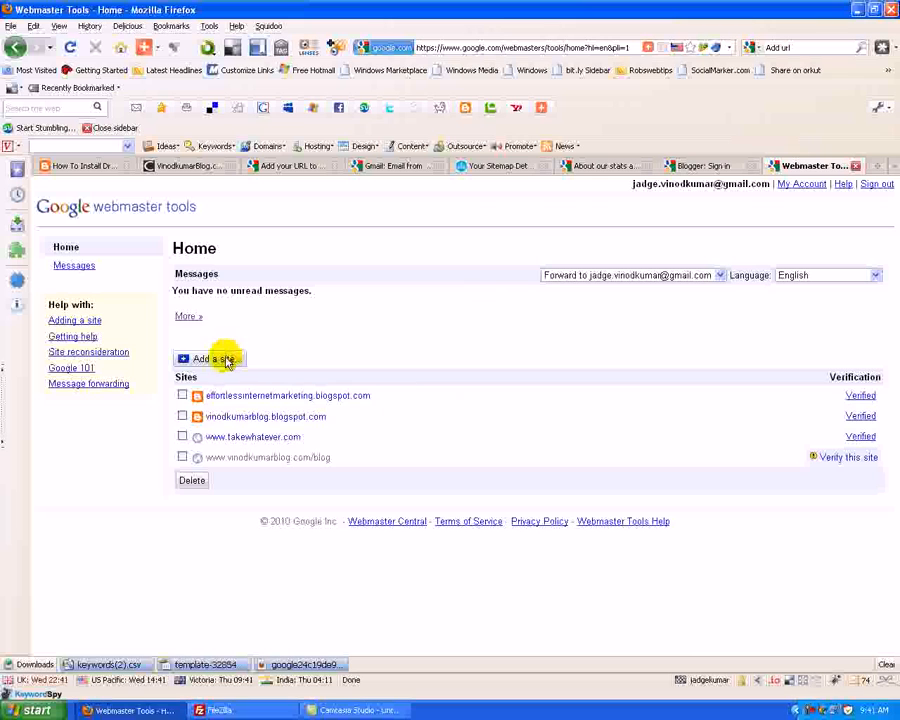
{"action": "left_click", "coordinate": [210, 358]}
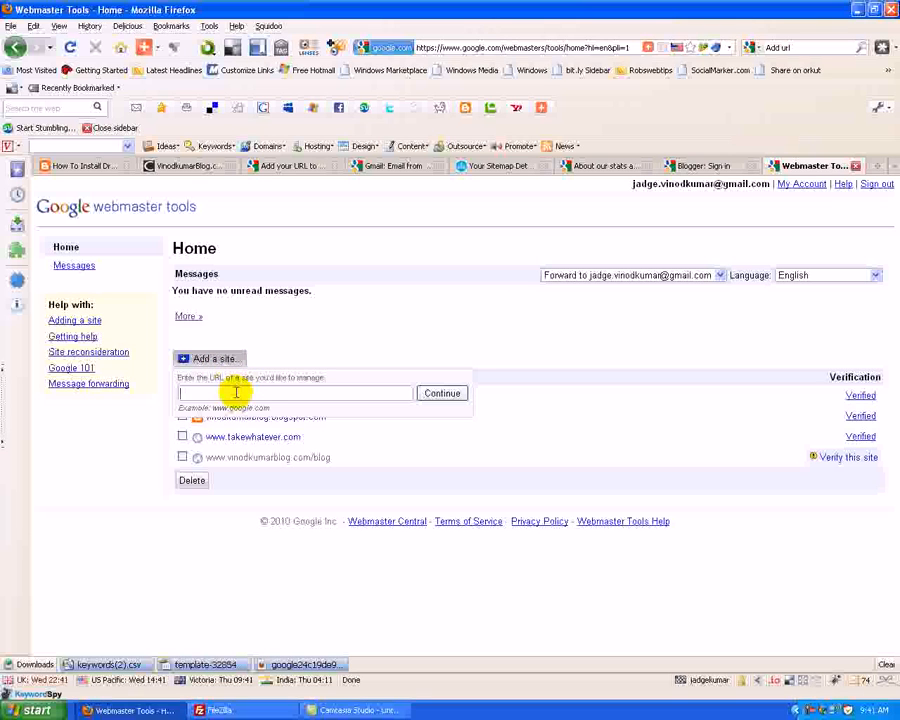
{"action": "type", "text": "http://drupalvideos.blogspot.com/"}
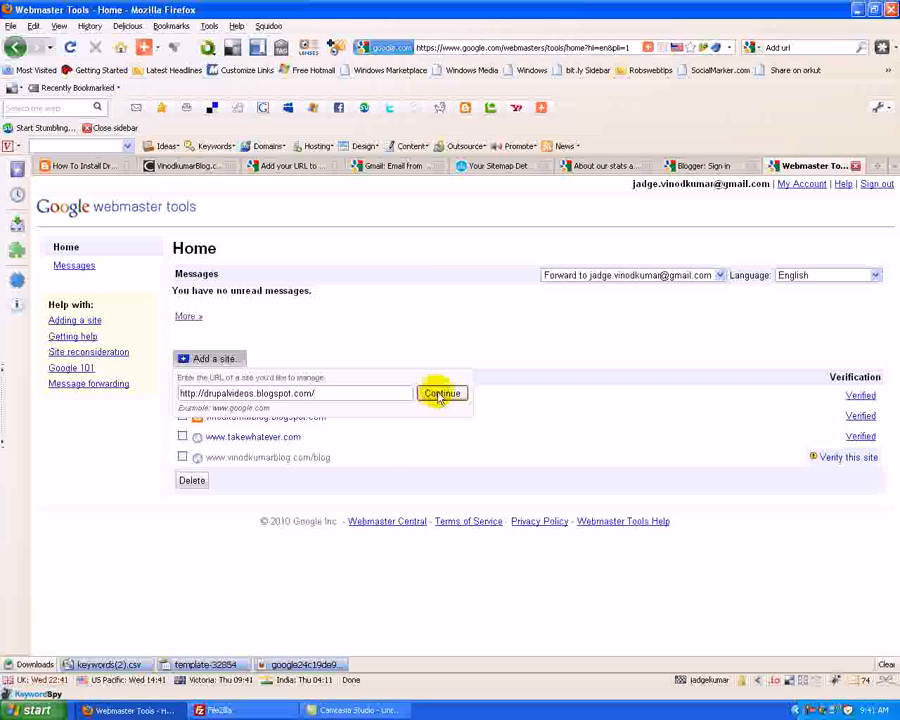
{"action": "left_click", "coordinate": [440, 392]}
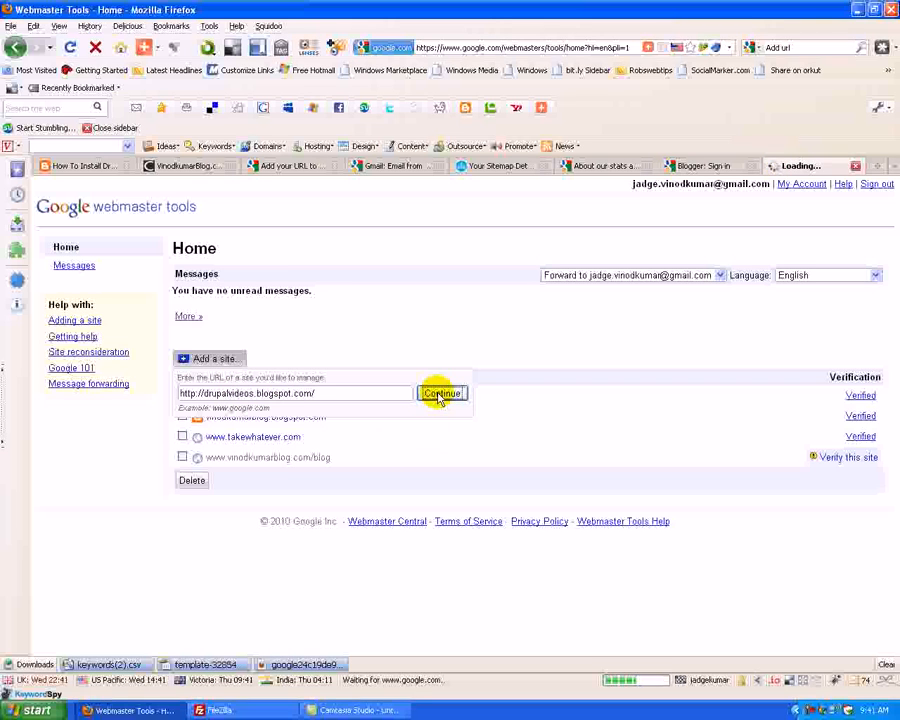
{"action": "left_click", "coordinate": [442, 392]}
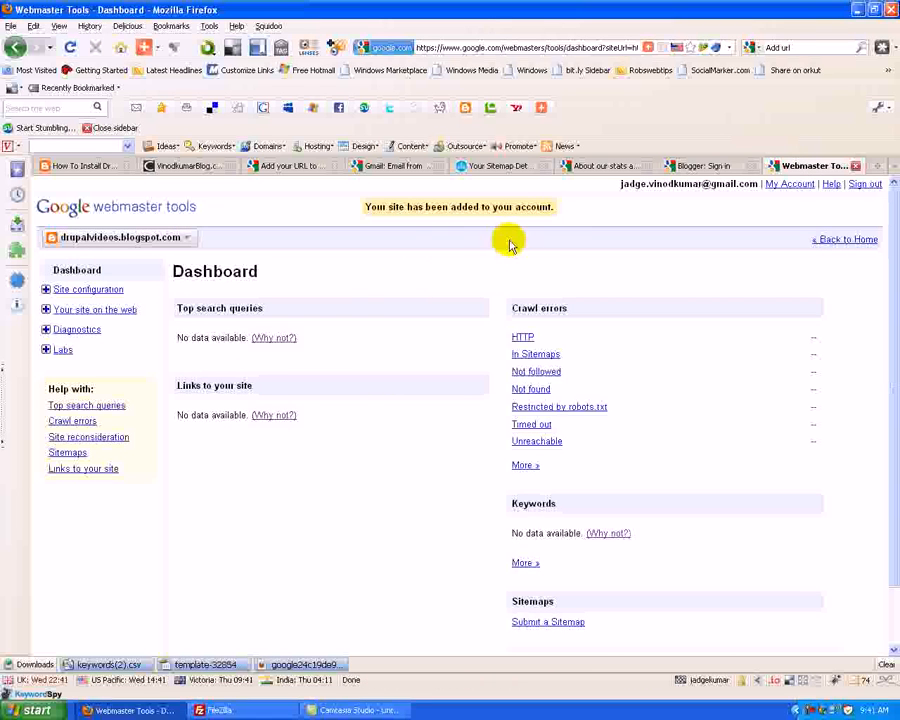
{"action": "mouse_move", "coordinate": [656, 204]}
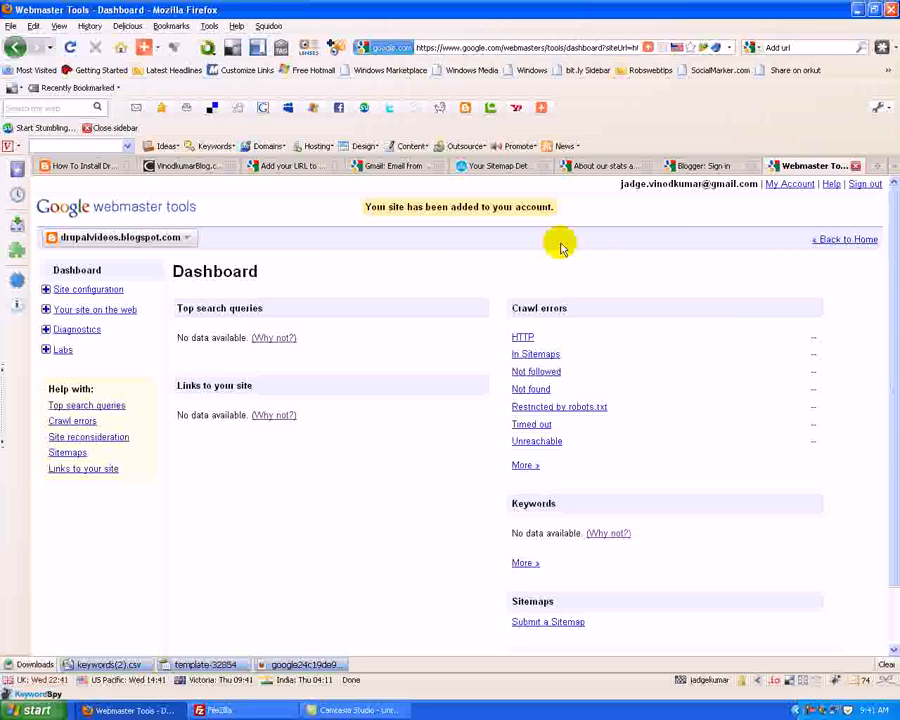
{"action": "mouse_move", "coordinate": [398, 304]}
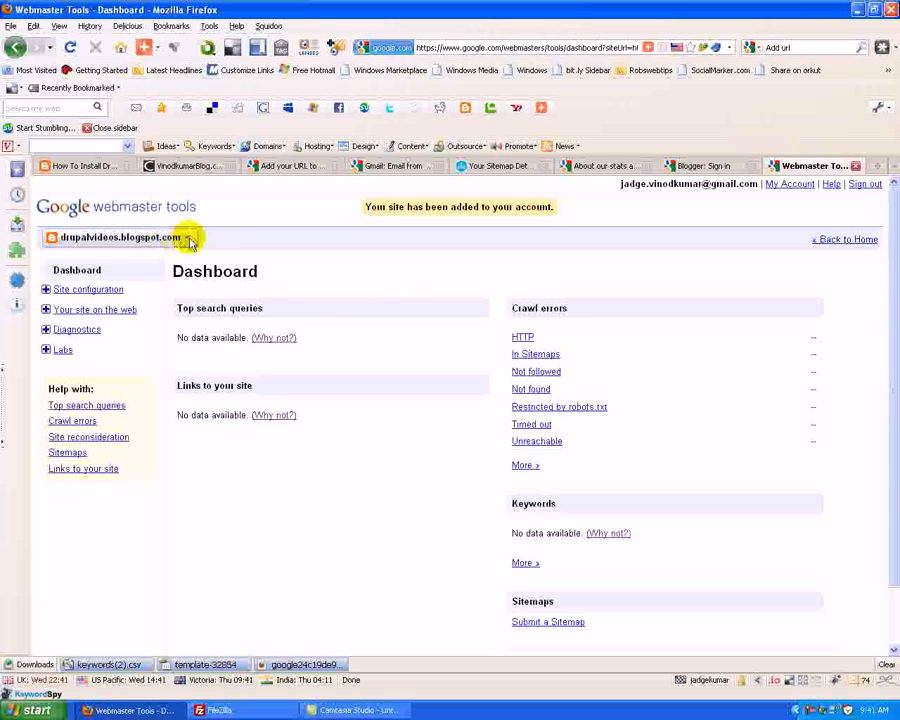
- Return from the drupalvideos dashboard to the home page listing all sites
{"action": "left_click", "coordinate": [190, 238]}
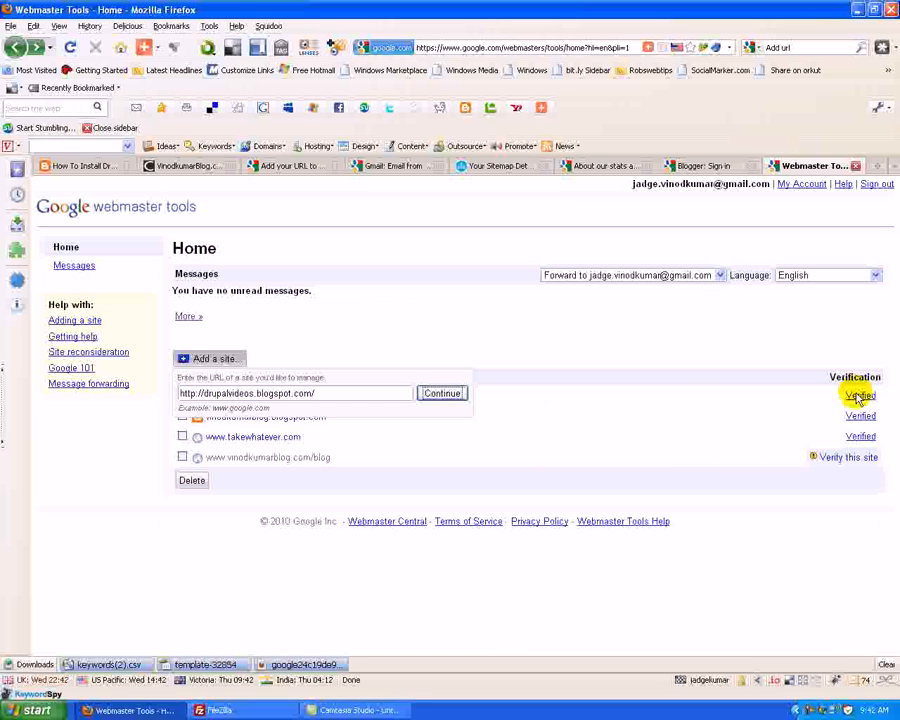
{"action": "mouse_move", "coordinate": [684, 384]}
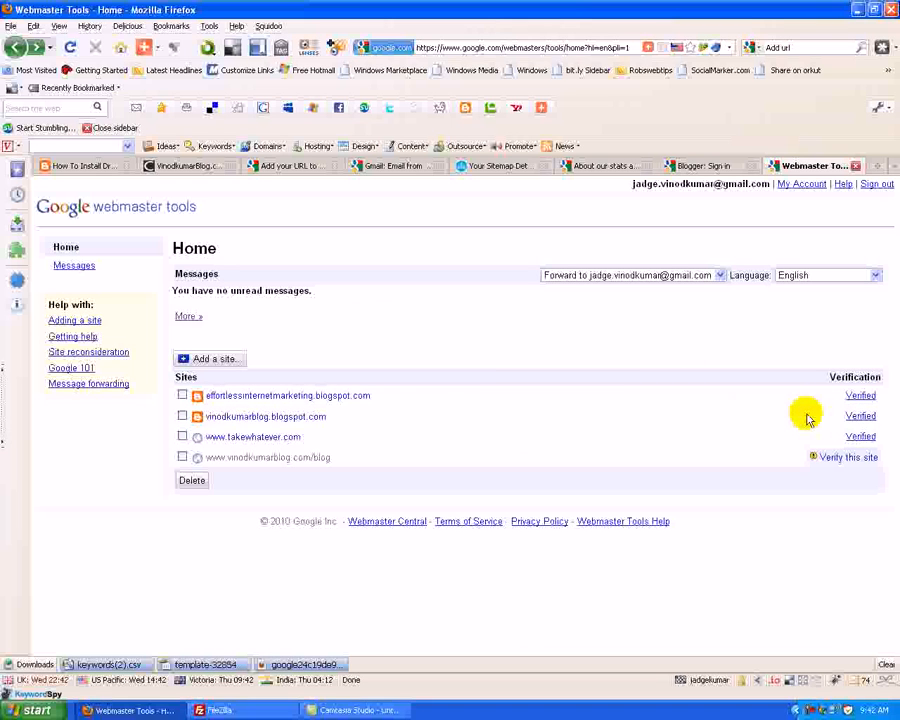
{"action": "mouse_move", "coordinate": [296, 416]}
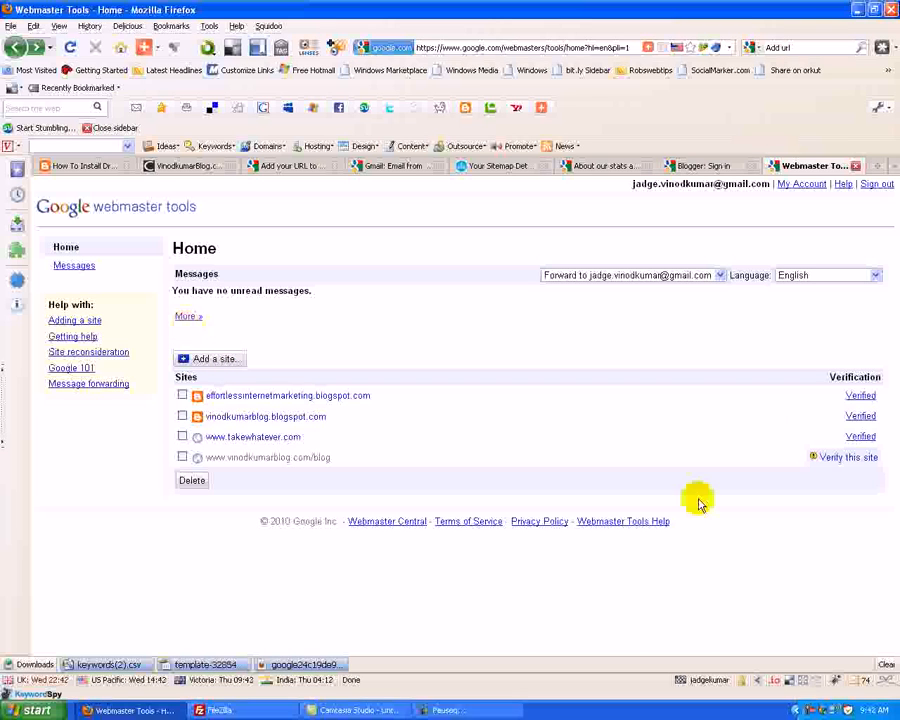
{"action": "mouse_move", "coordinate": [330, 416]}
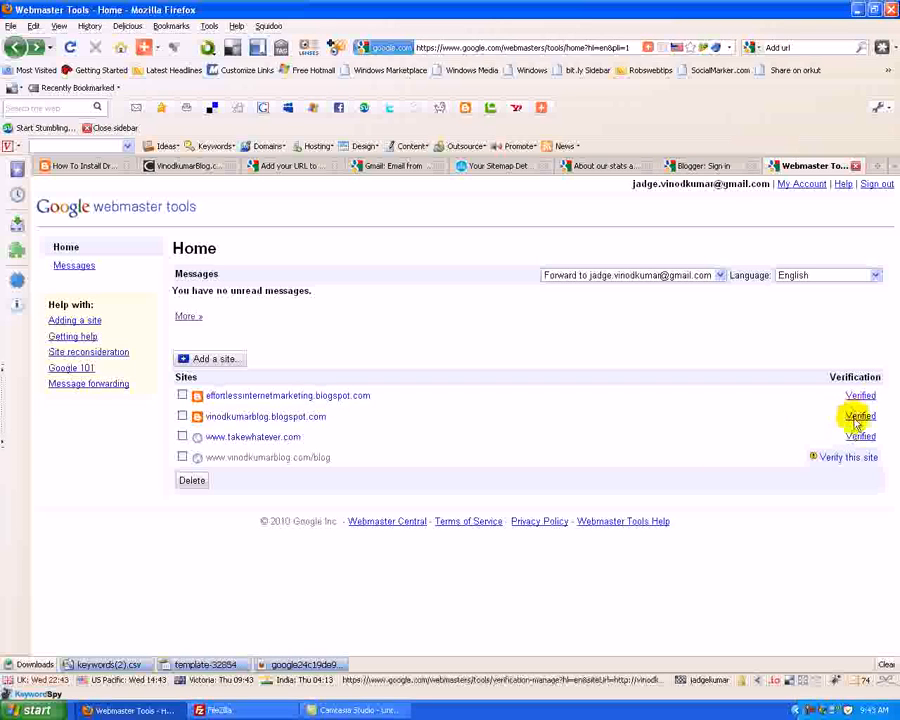
{"action": "mouse_move", "coordinate": [672, 452]}
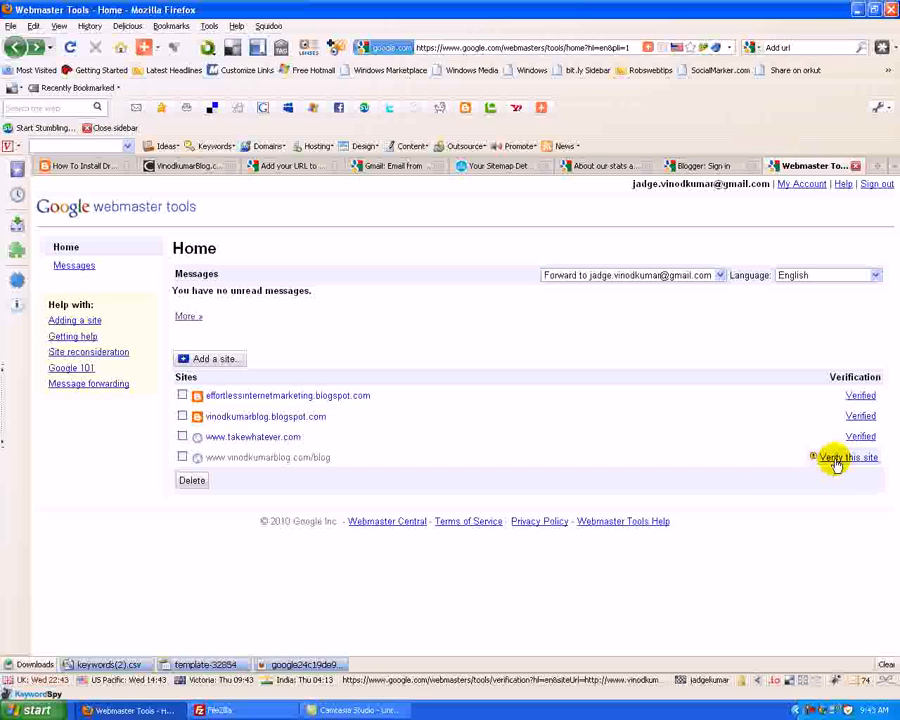
- Start ownership verification for vinodkumarblog.com/blog and show the verification methods
{"action": "left_click", "coordinate": [848, 456]}
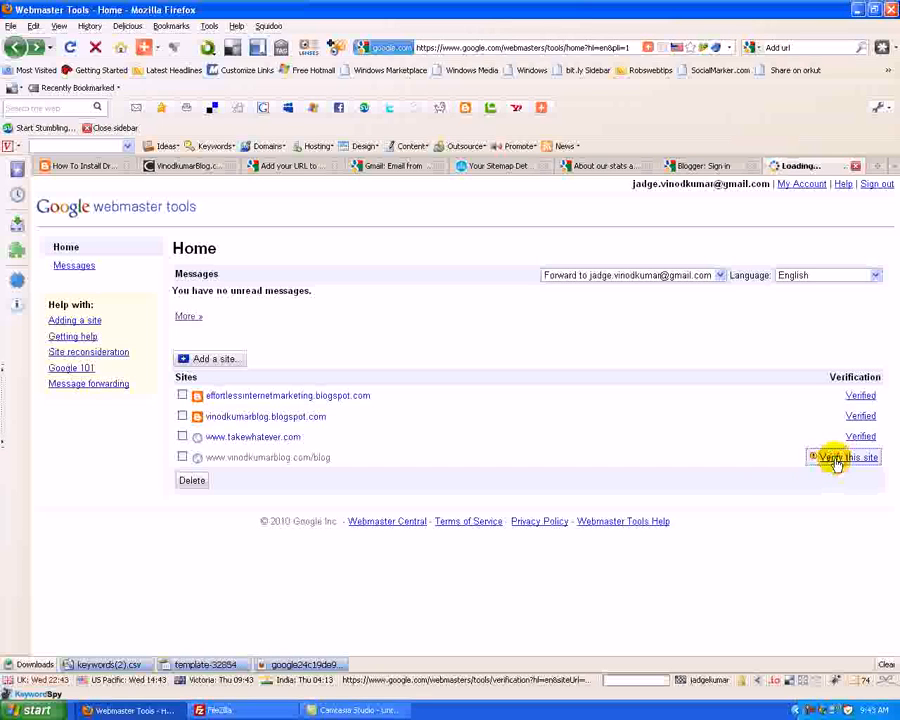
{"action": "left_click", "coordinate": [848, 456]}
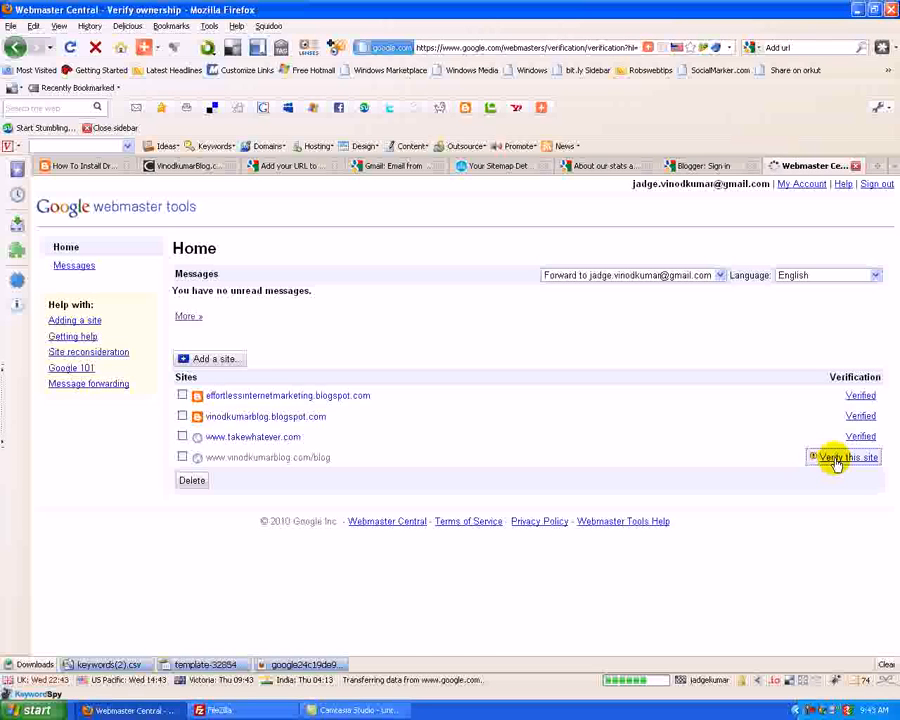
{"action": "left_click", "coordinate": [848, 456]}
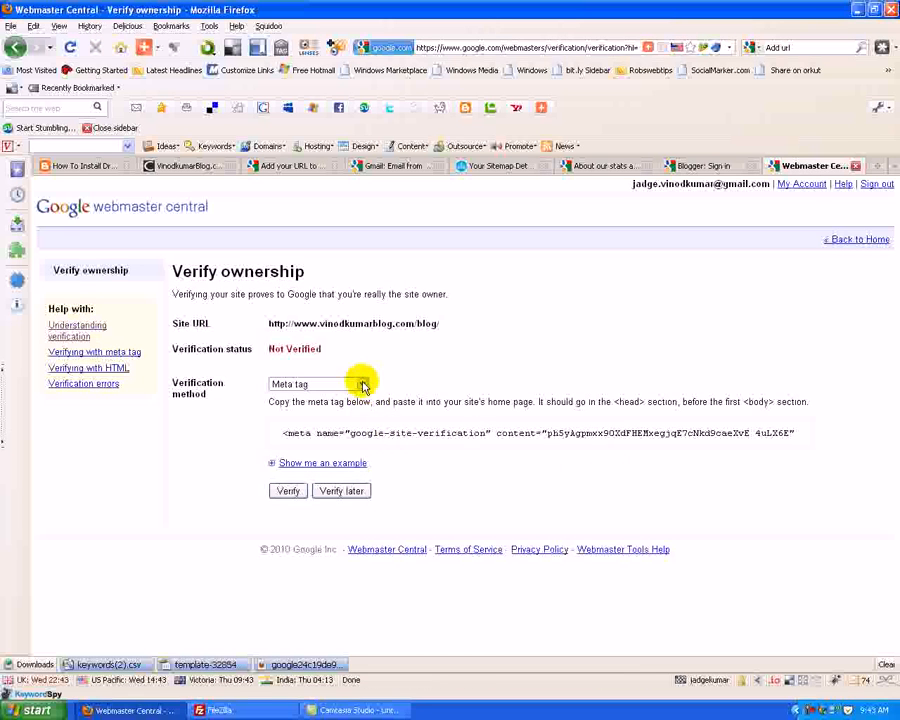
{"action": "left_click", "coordinate": [318, 384]}
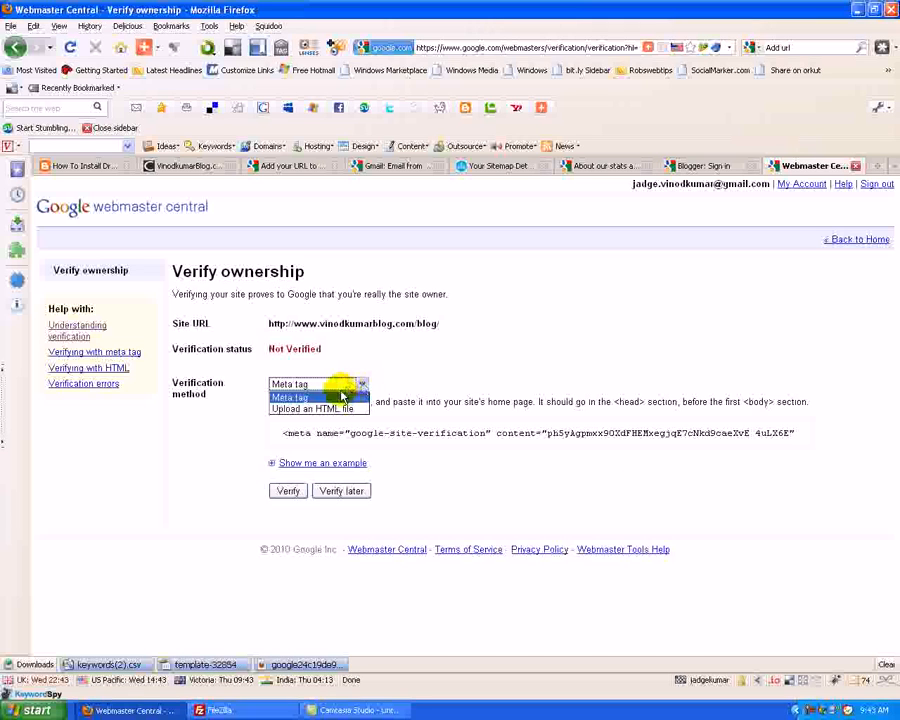
{"action": "mouse_move", "coordinate": [332, 408]}
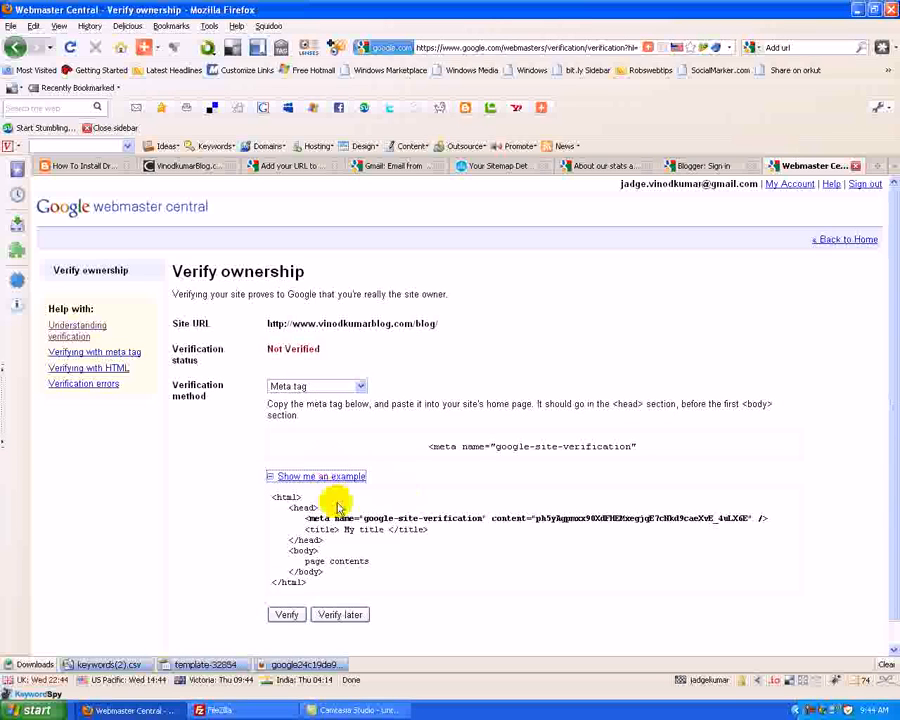
{"action": "mouse_move", "coordinate": [288, 512]}
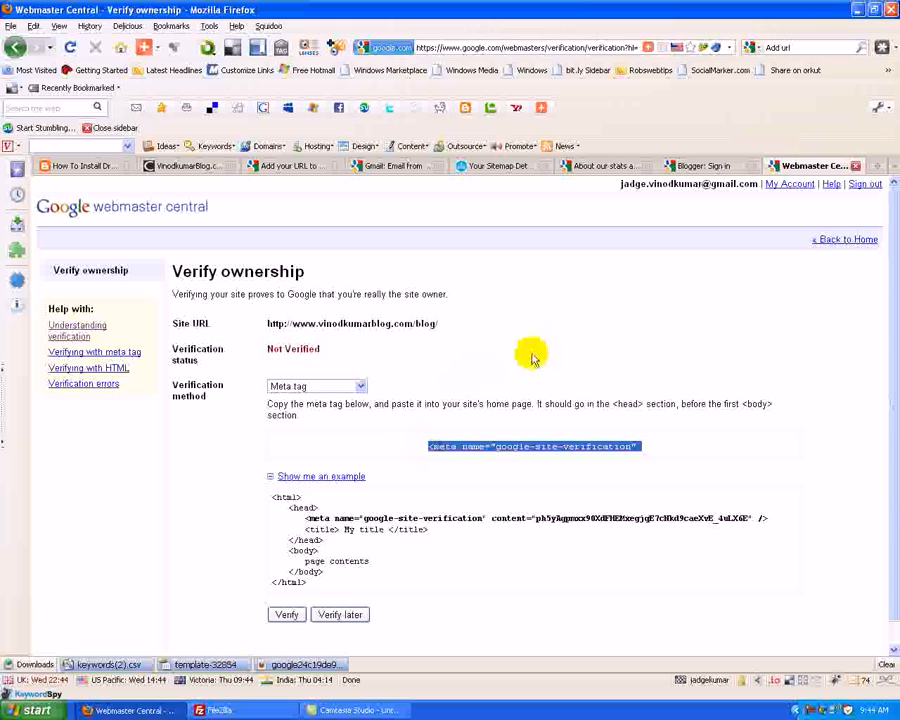
{"action": "mouse_move", "coordinate": [344, 356]}
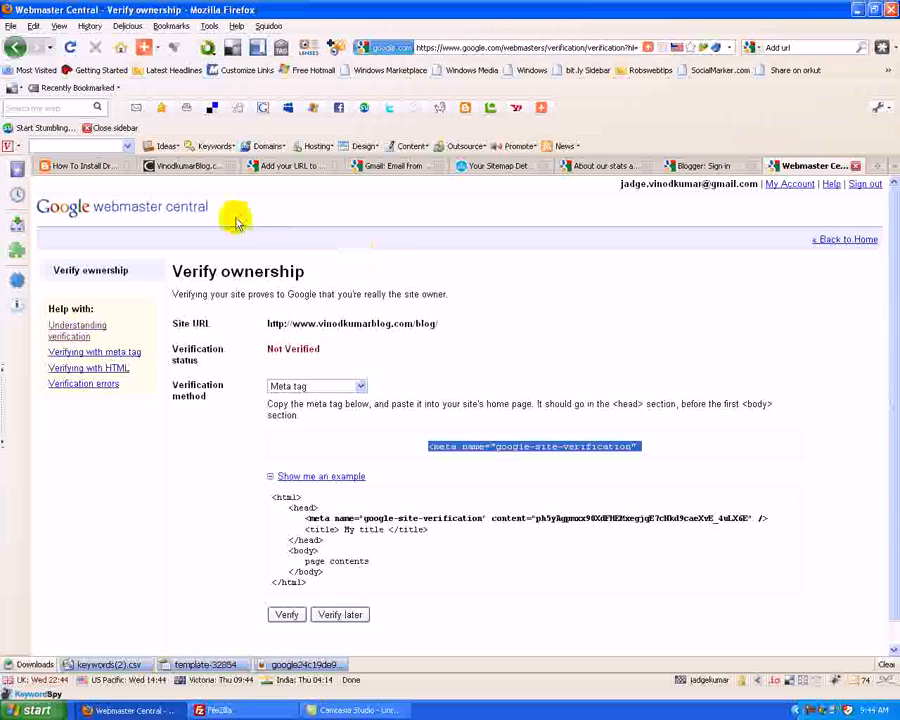
- On the Drupal blog, go to Customize and the Layout Edit HTML template editor
{"action": "left_click", "coordinate": [84, 164]}
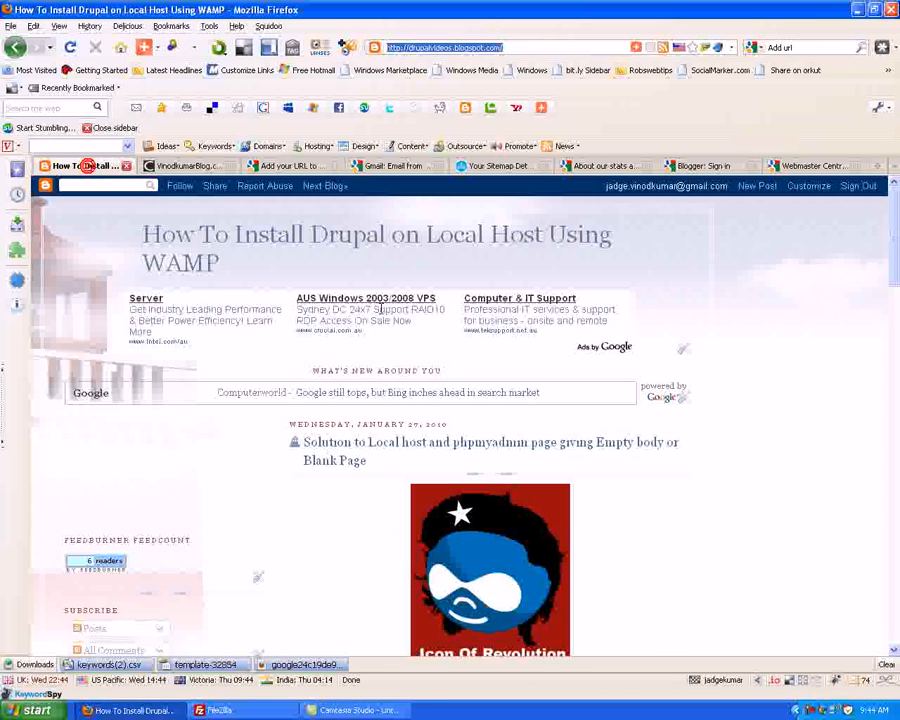
{"action": "mouse_move", "coordinate": [820, 204]}
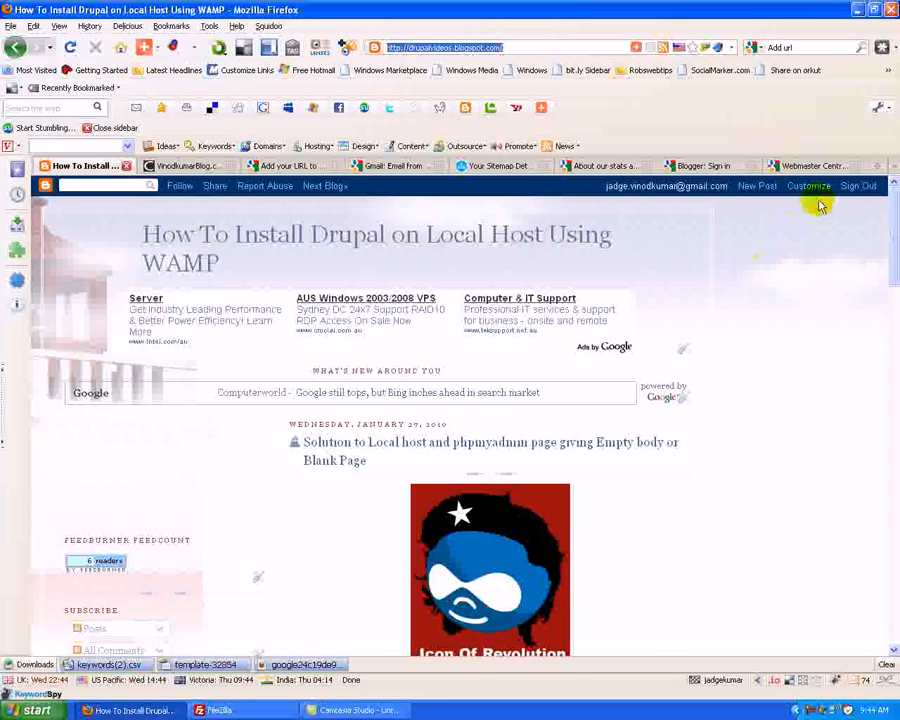
{"action": "left_click", "coordinate": [808, 186]}
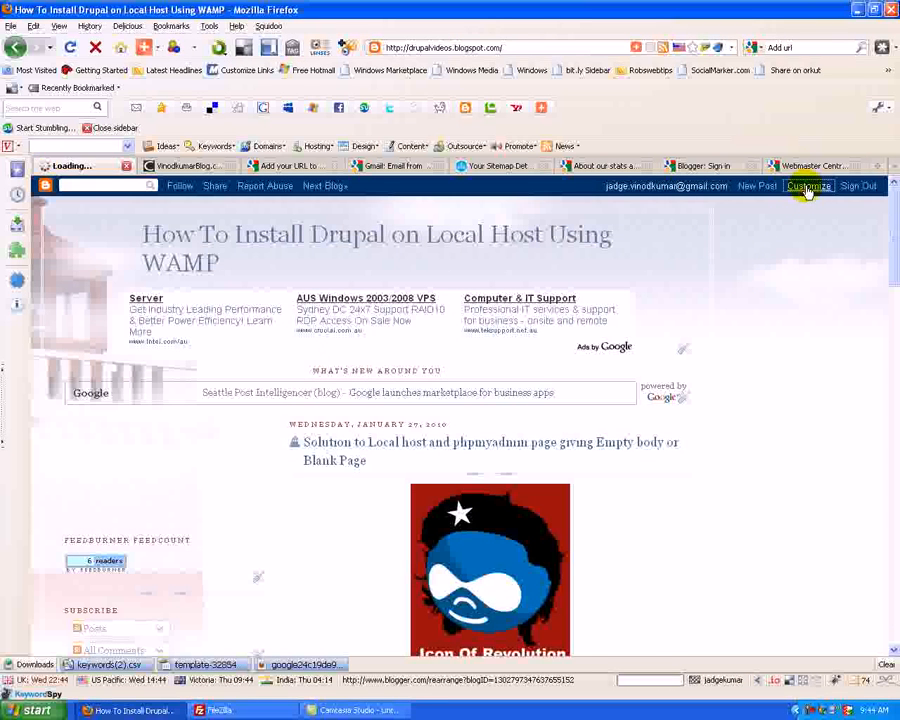
{"action": "left_click", "coordinate": [808, 186]}
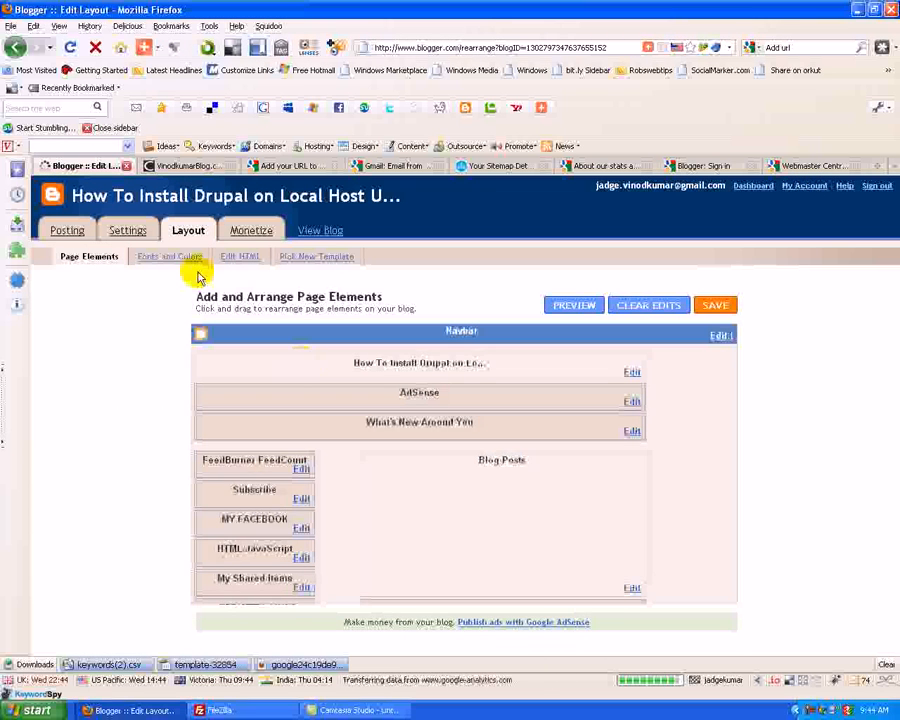
{"action": "left_click", "coordinate": [240, 256]}
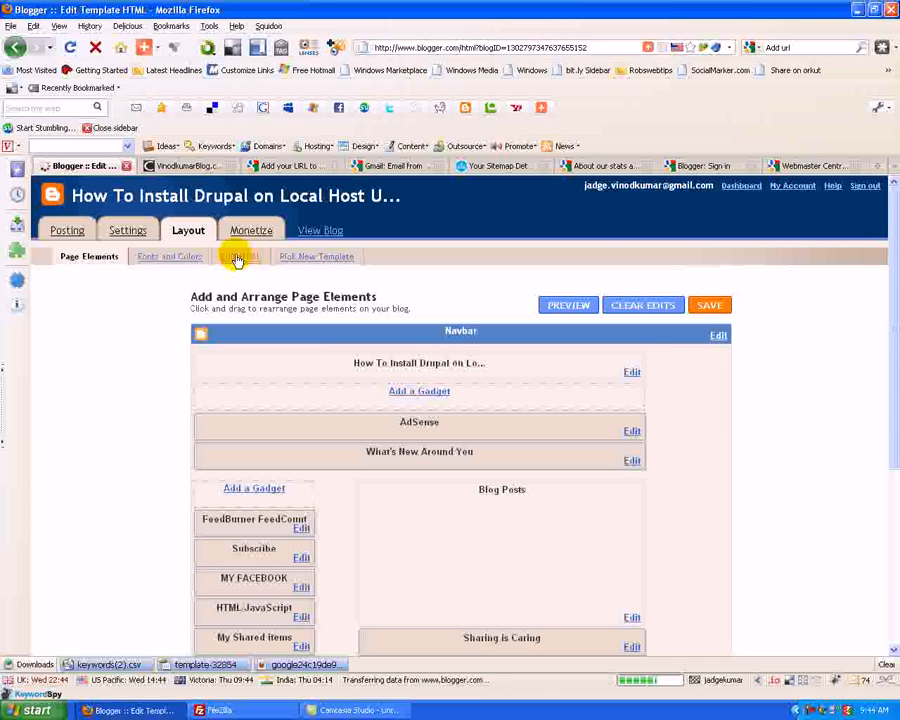
- Paste the Google verification meta tag below <head> in the template and check it
{"action": "left_click", "coordinate": [240, 256]}
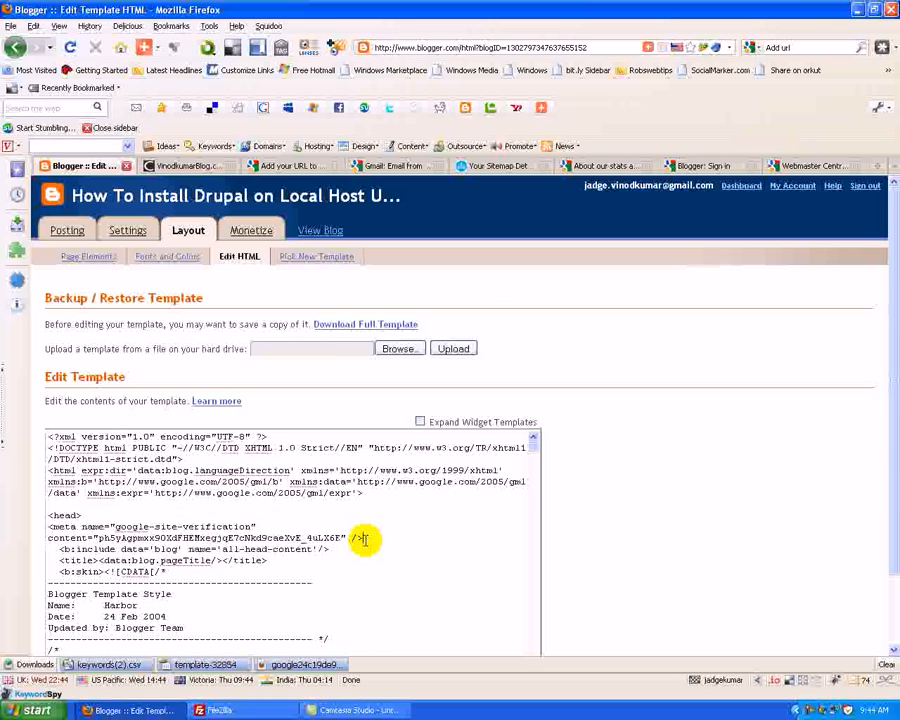
{"action": "left_click_drag", "start_coordinate": [80, 536], "coordinate": [358, 536]}
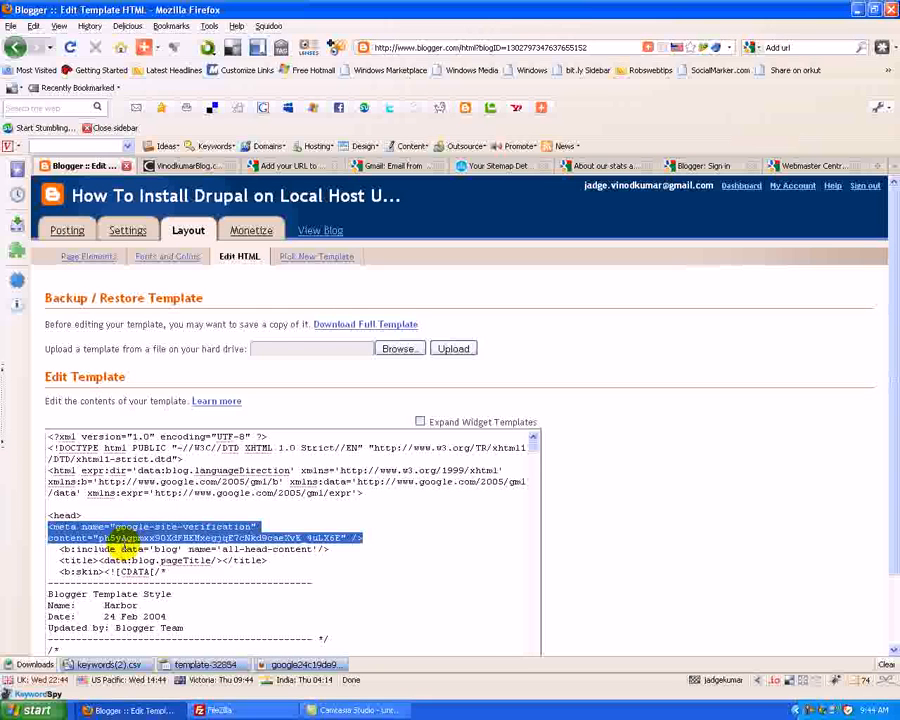
{"action": "left_click", "coordinate": [600, 550]}
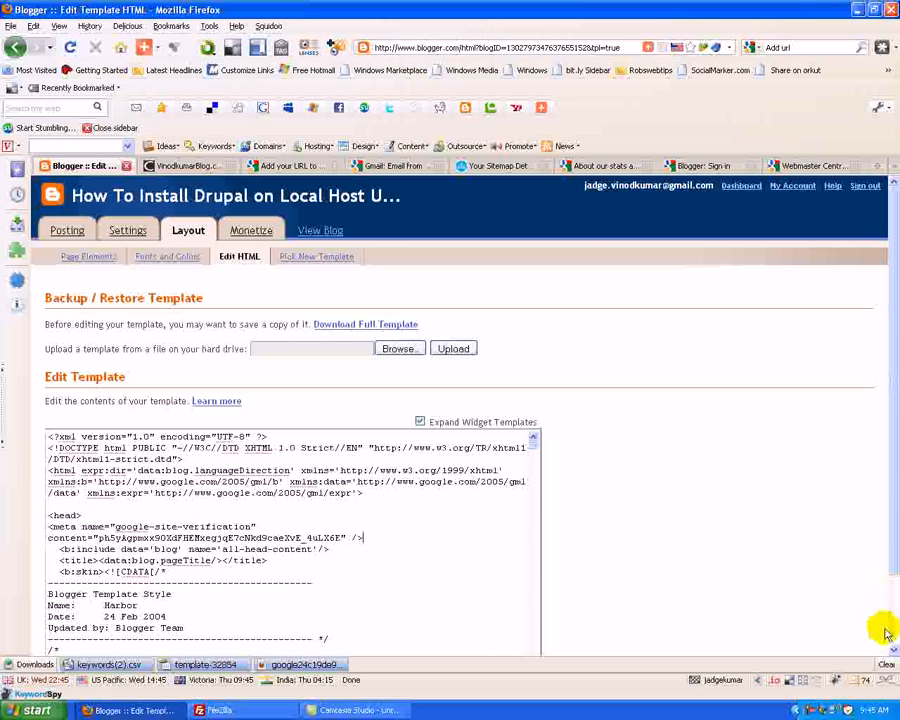
- Save the Blogger template with the verification meta tag and return to the Verify ownership page
{"action": "scroll", "scroll_direction": "down", "scroll_amount": 3}
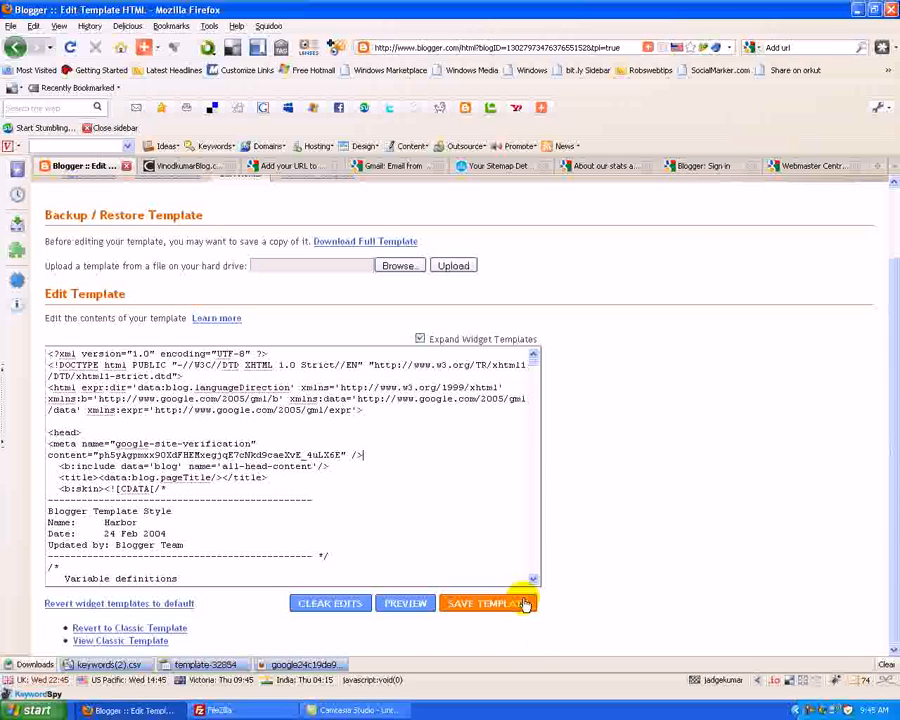
{"action": "left_click", "coordinate": [488, 604]}
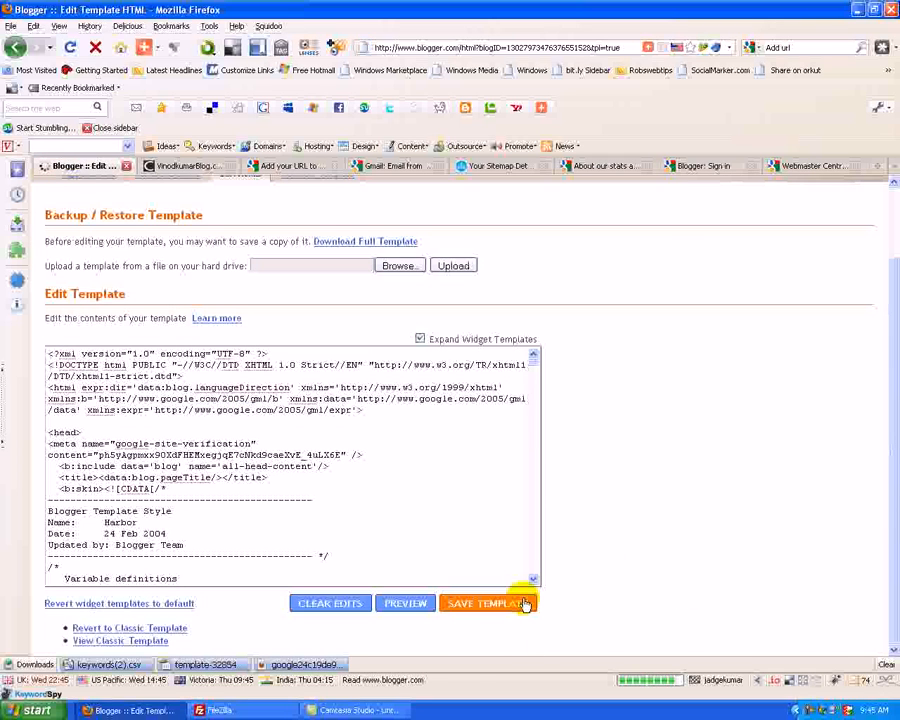
{"action": "left_click", "coordinate": [488, 604]}
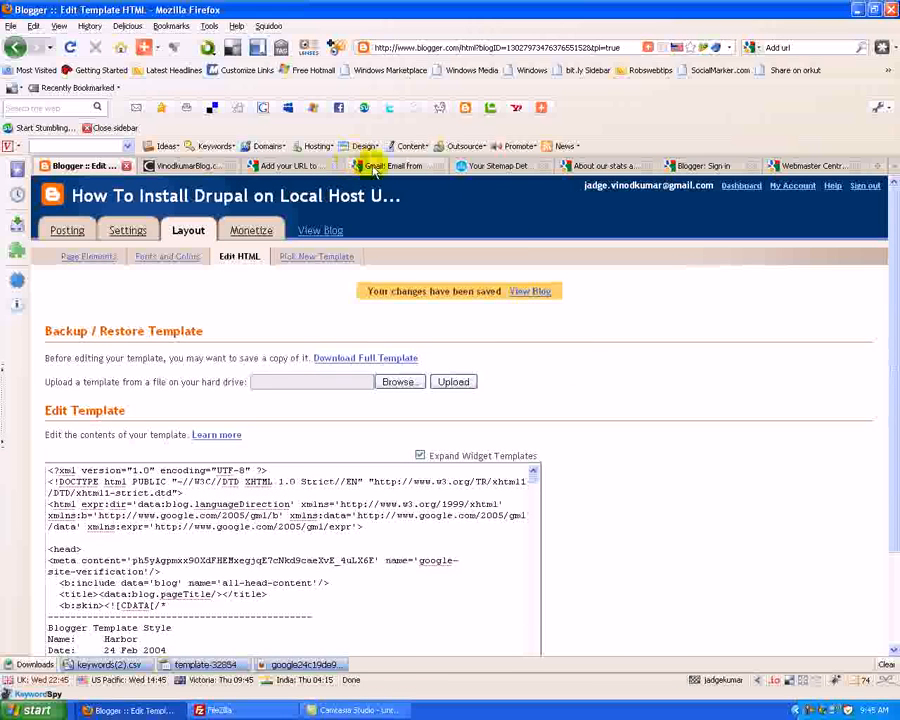
{"action": "left_click", "coordinate": [290, 164]}
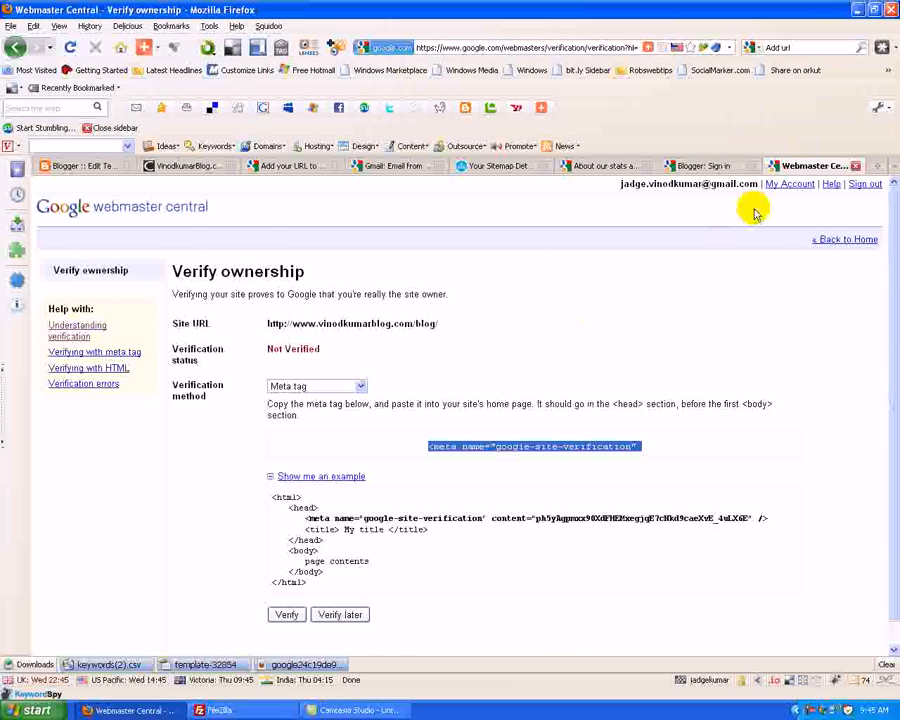
- Use 'Back to Home' to reach the Webmaster Tools site list showing drupalvideos.blogspot.com
{"action": "left_click", "coordinate": [848, 240]}
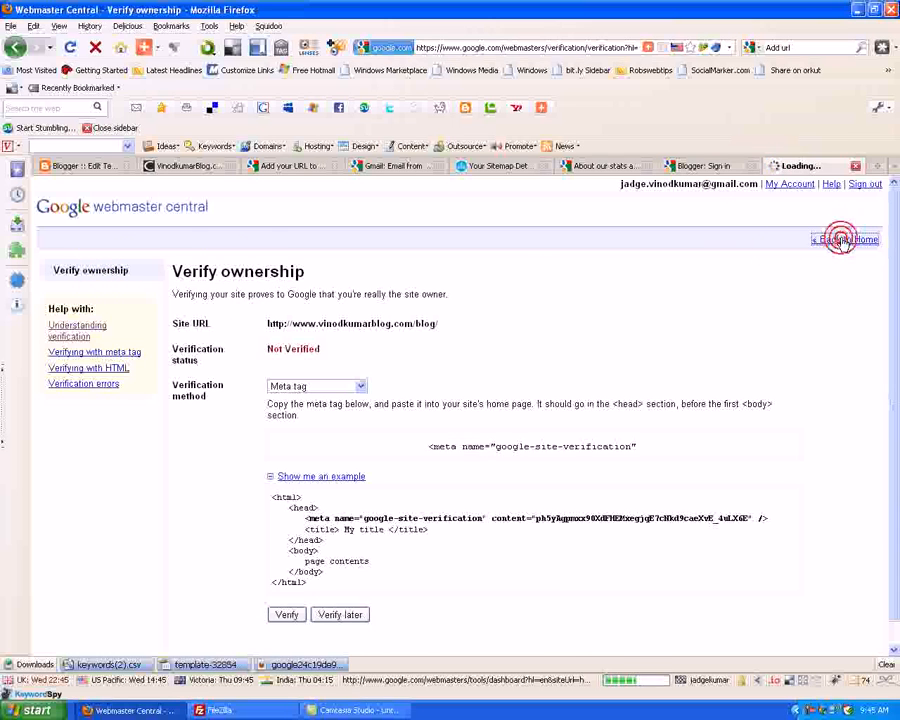
{"action": "left_click", "coordinate": [844, 240]}
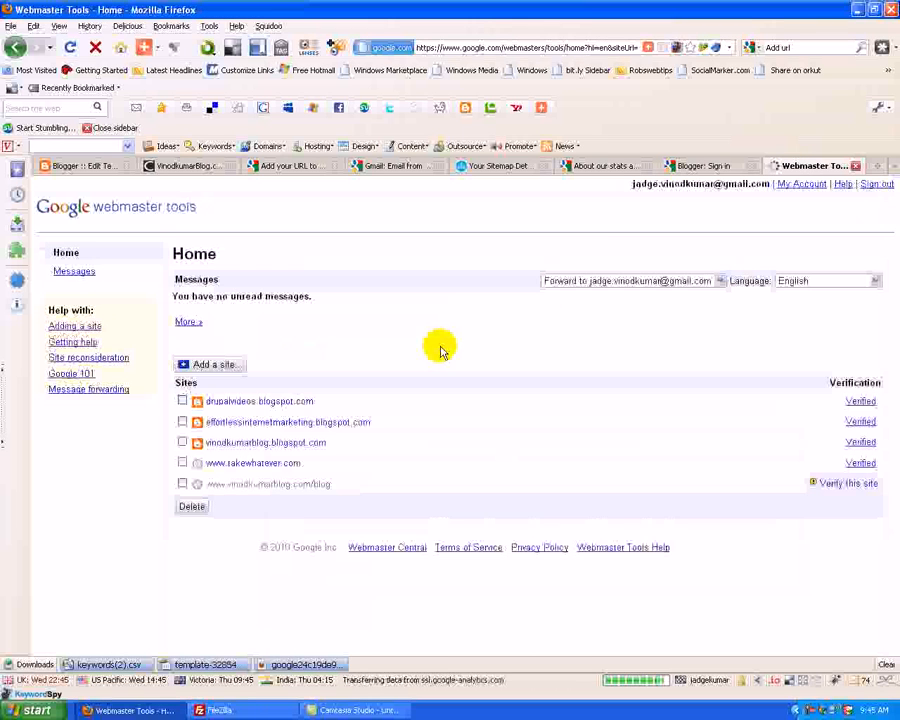